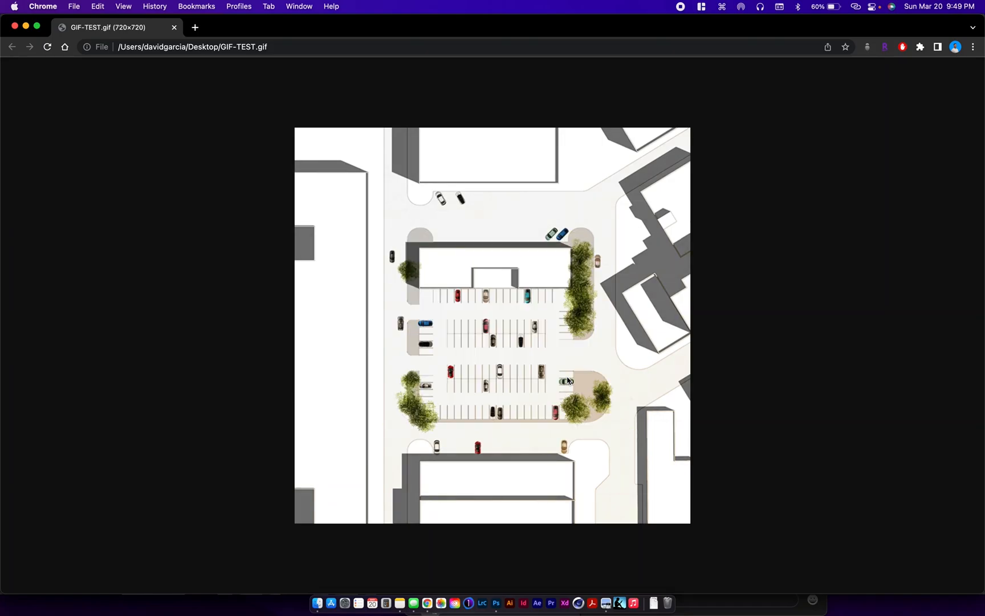
Check GIF-TEST.gif in Chrome and bring up actions for the A103 Floor Plan image in Finder
{"action": "left_click", "coordinate": [317, 603]}
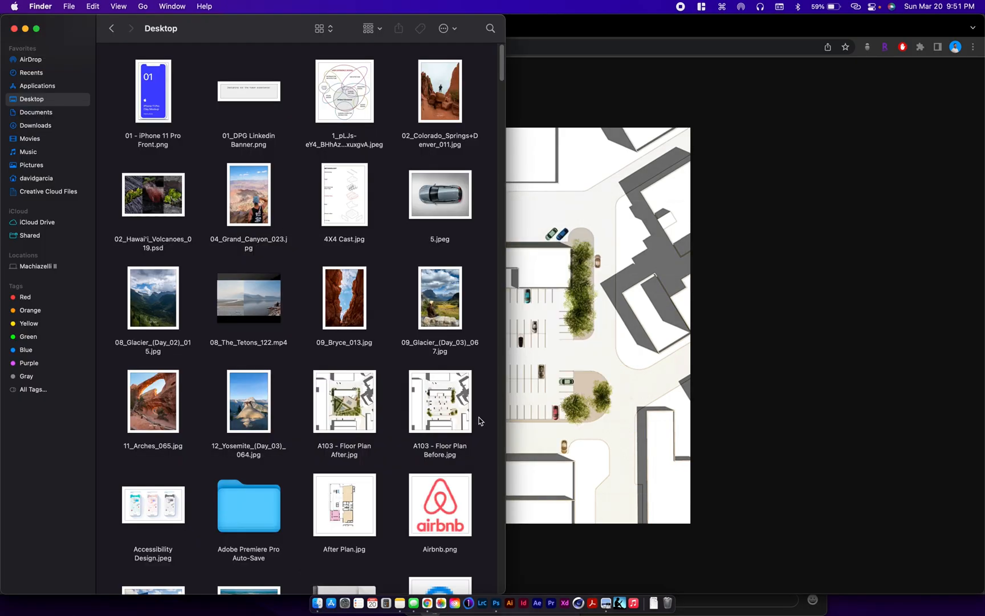
{"action": "right_click", "coordinate": [343, 401]}
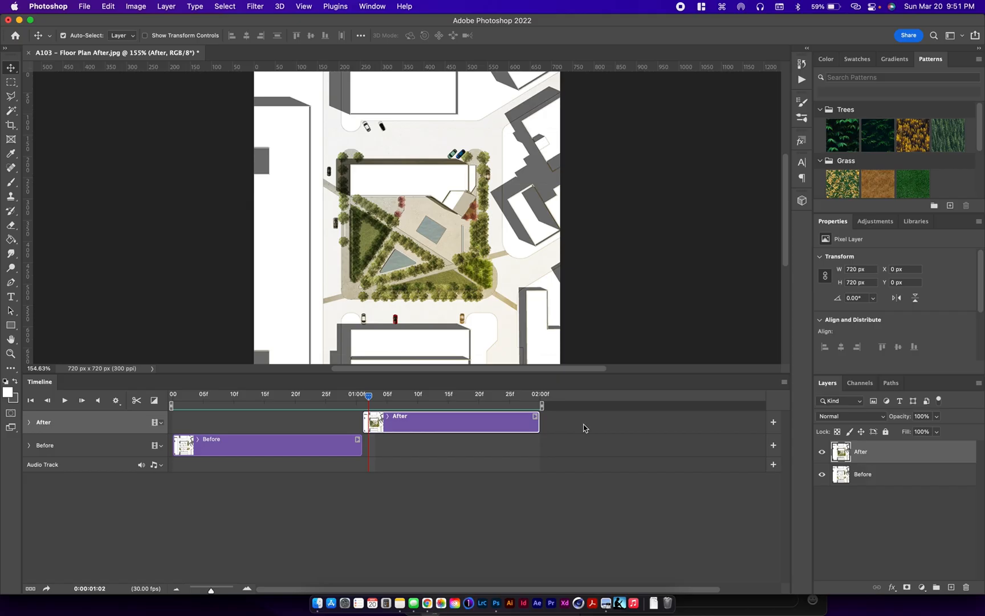
Unlock the Before plan's Background layer, rename it Before, and move to the After document
{"action": "left_click", "coordinate": [317, 604]}
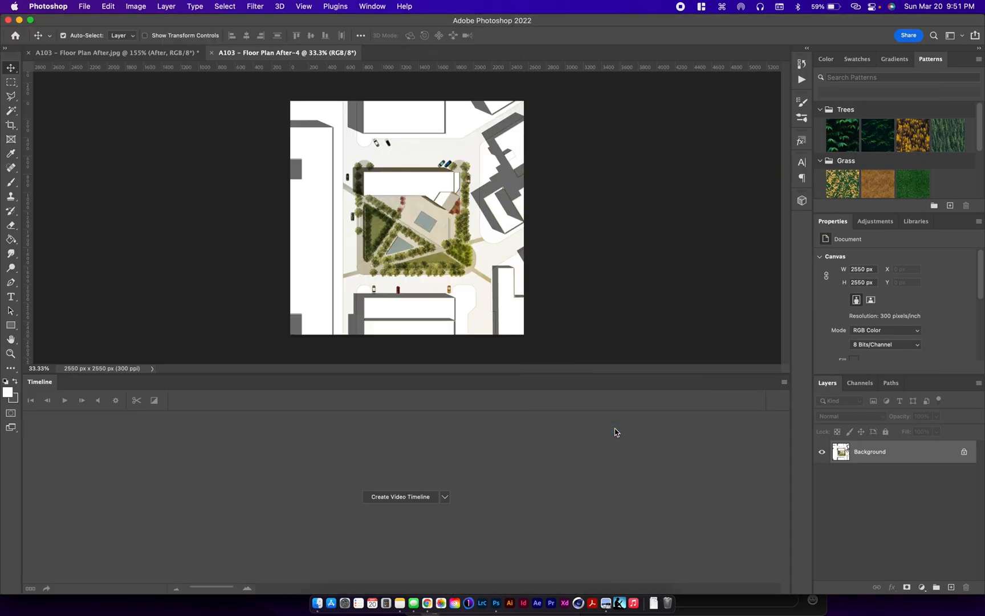
{"action": "left_click", "coordinate": [447, 52]}
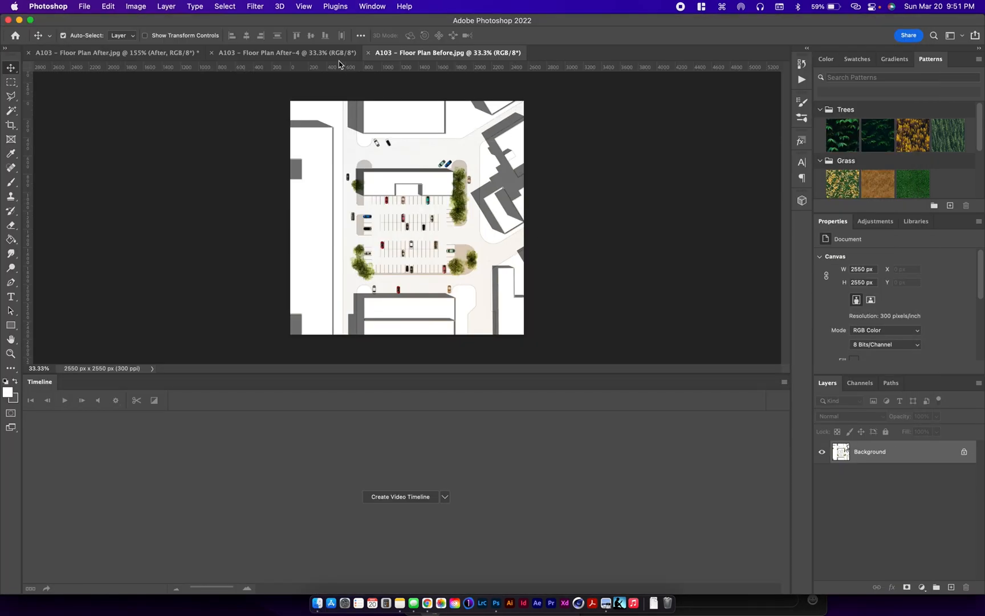
{"action": "double_click", "coordinate": [870, 451]}
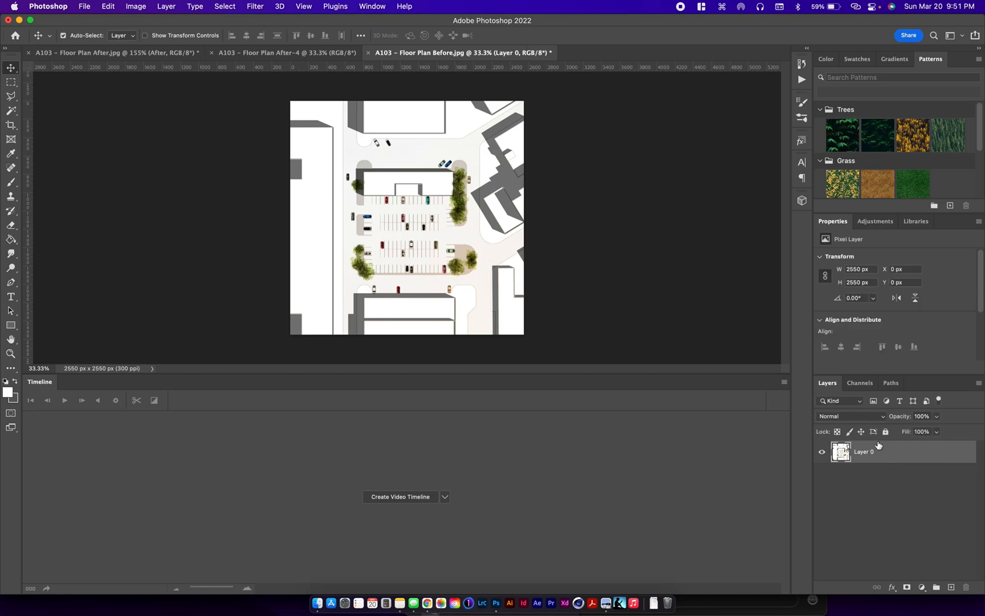
{"action": "double_click", "coordinate": [864, 451]}
{"action": "type", "text": "Before"}
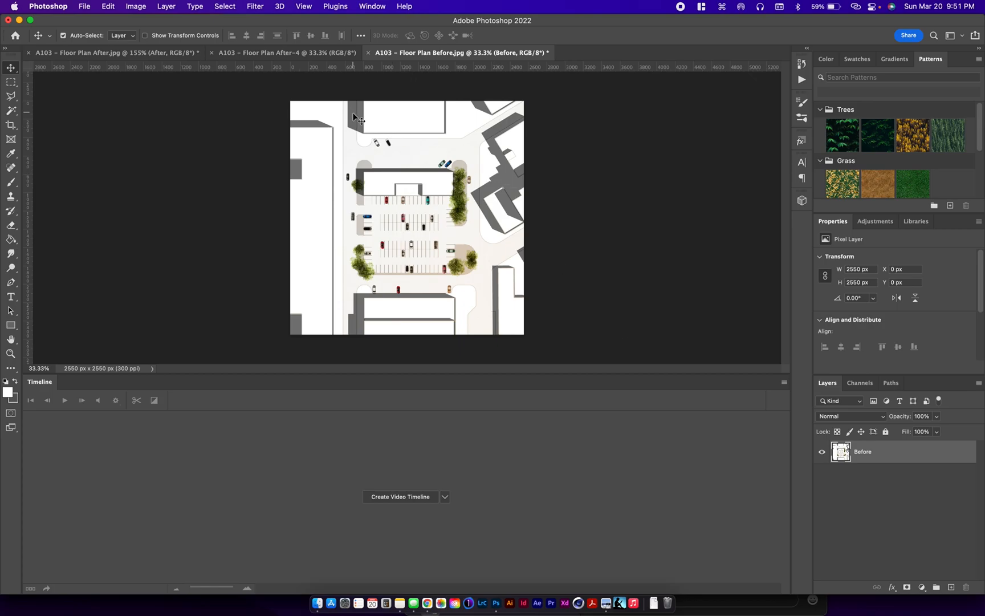
{"action": "left_click", "coordinate": [286, 53]}
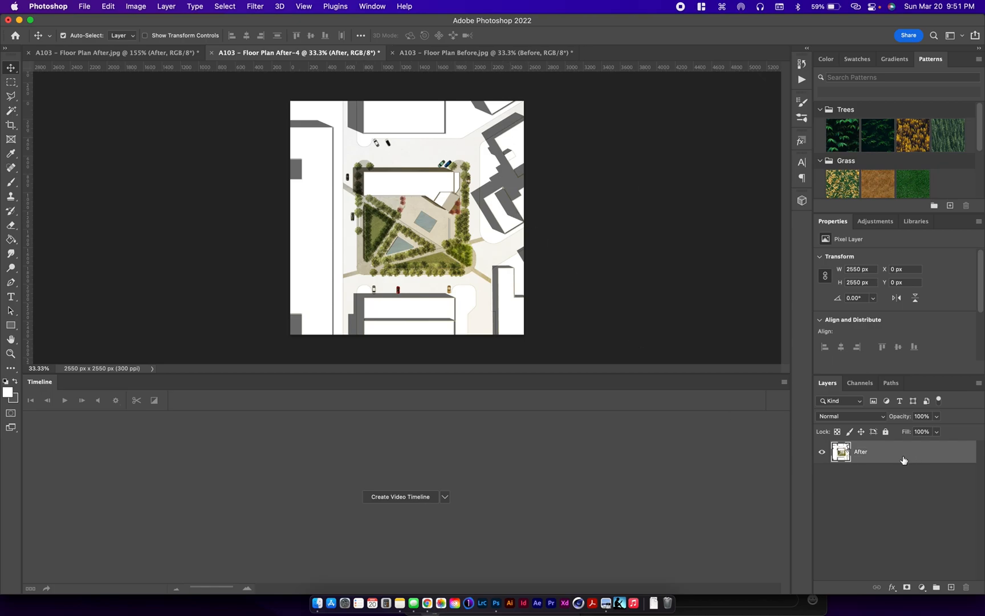
{"action": "mouse_move", "coordinate": [468, 179]}
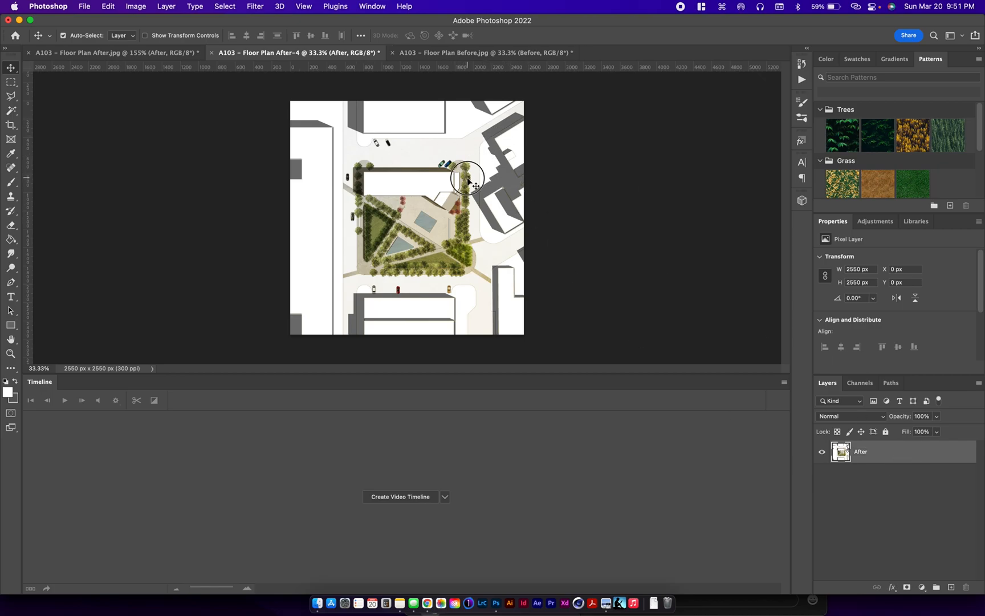
Bring the After layer into the Before document above the Before layer
{"action": "left_click", "coordinate": [484, 52]}
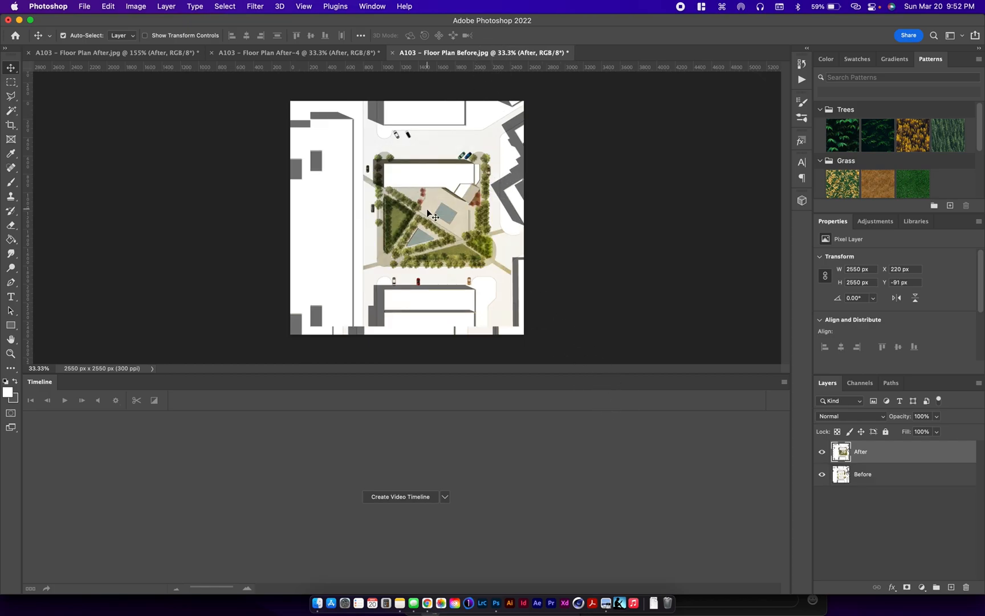
{"action": "mouse_move", "coordinate": [469, 211]}
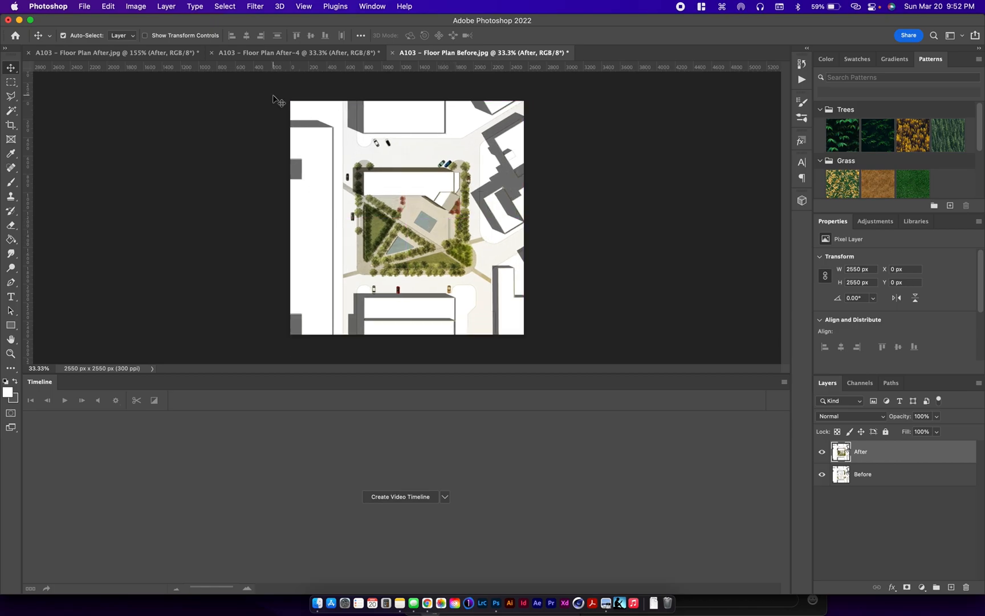
Save the two-layer document locally as Before/After GIF.psd, accepting the compatibility option
{"action": "left_click", "coordinate": [83, 7]}
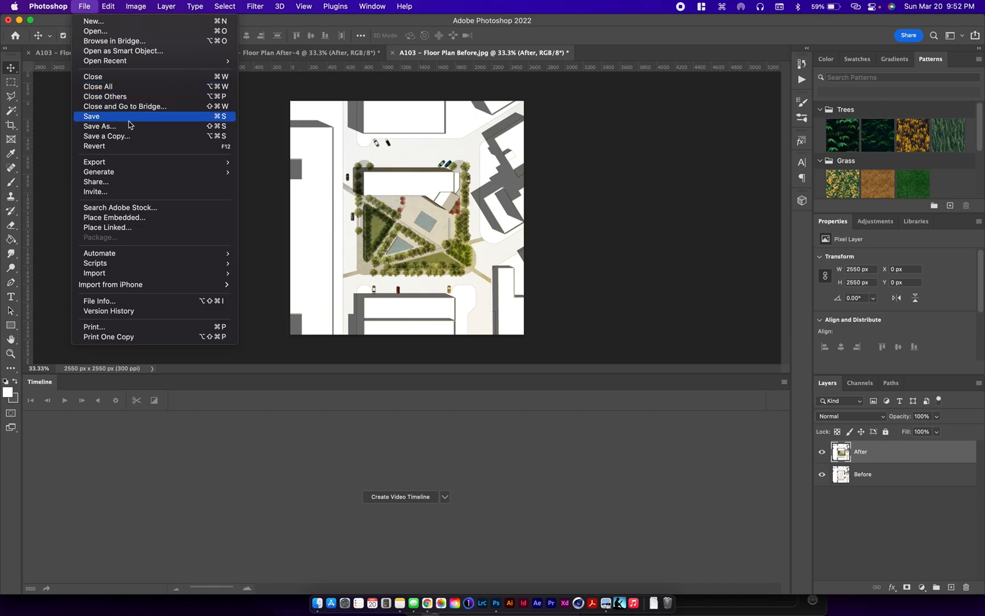
{"action": "left_click", "coordinate": [91, 116]}
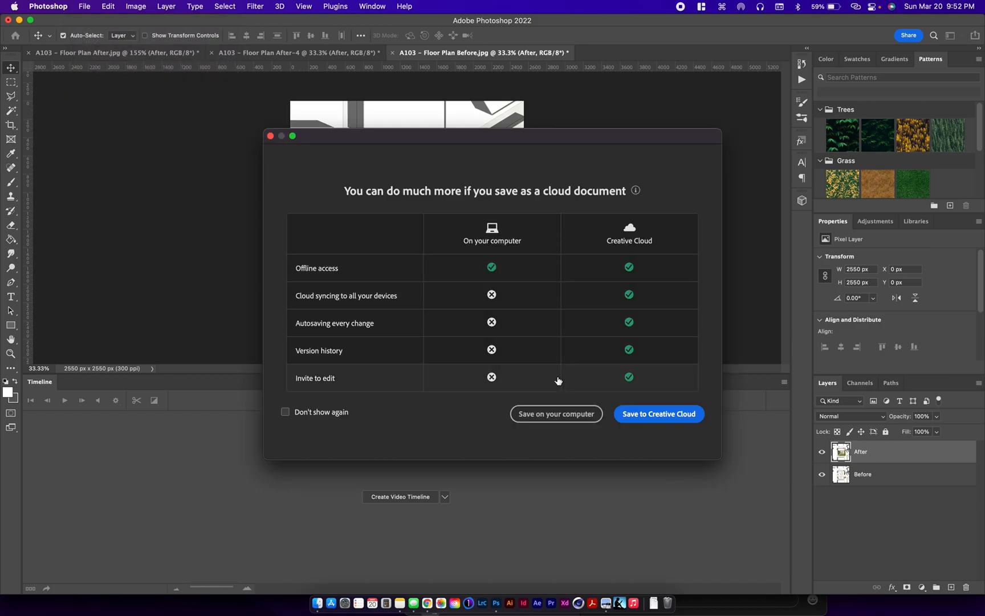
{"action": "left_click", "coordinate": [555, 413]}
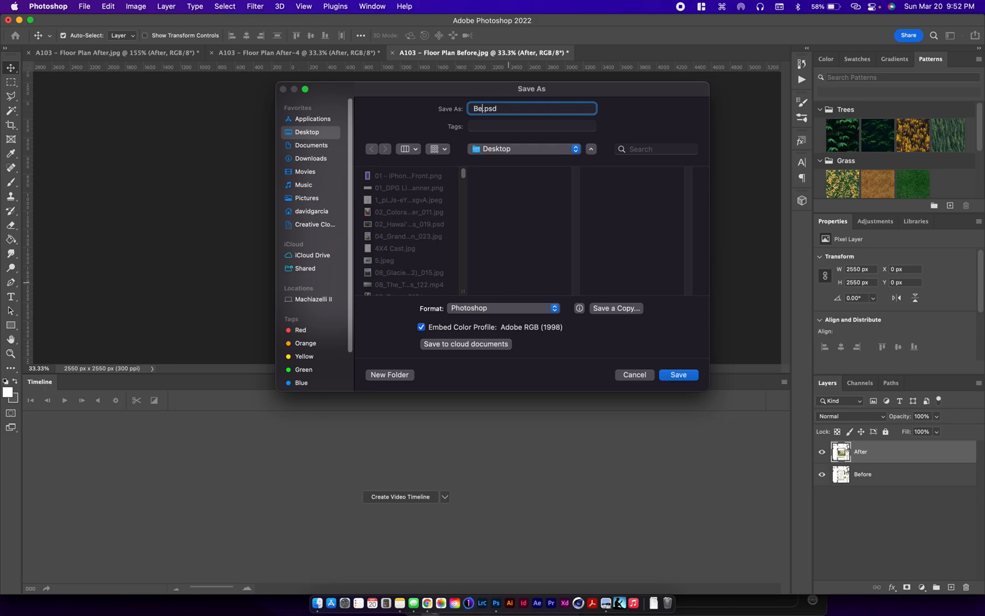
{"action": "type", "text": "fore"}
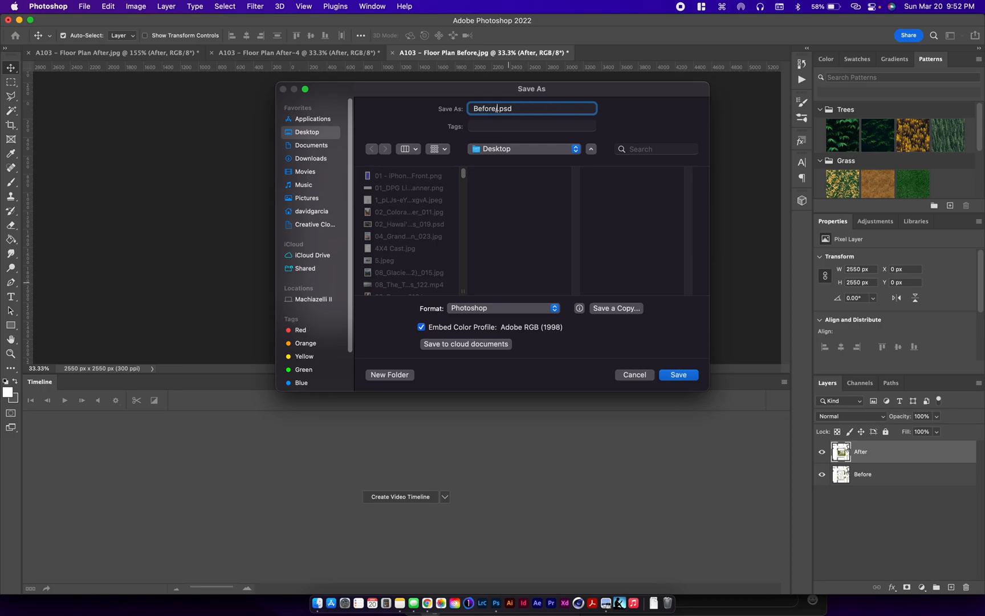
{"action": "type", "text": "/After"}
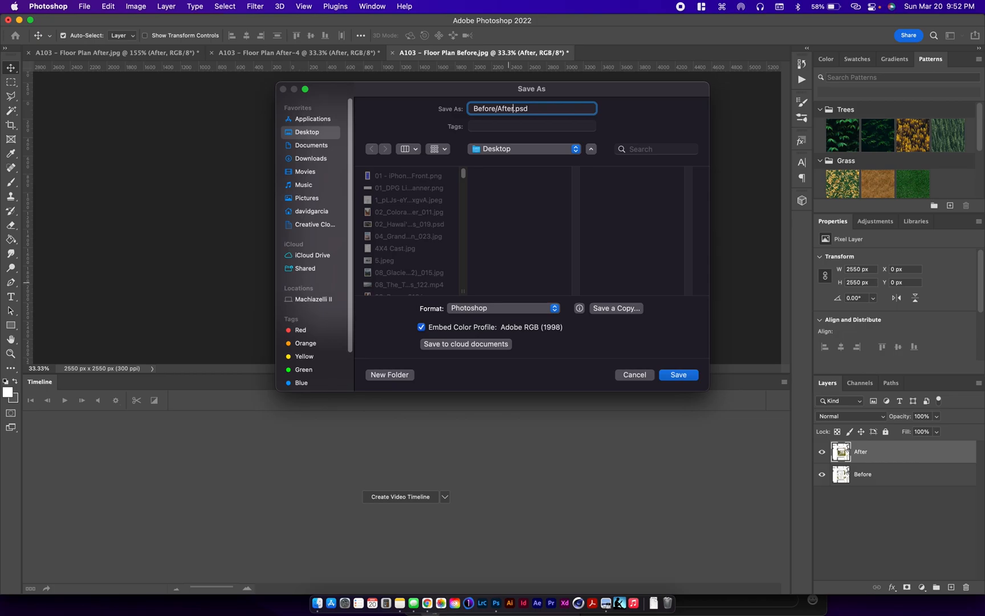
{"action": "type", "text": "Gl"}
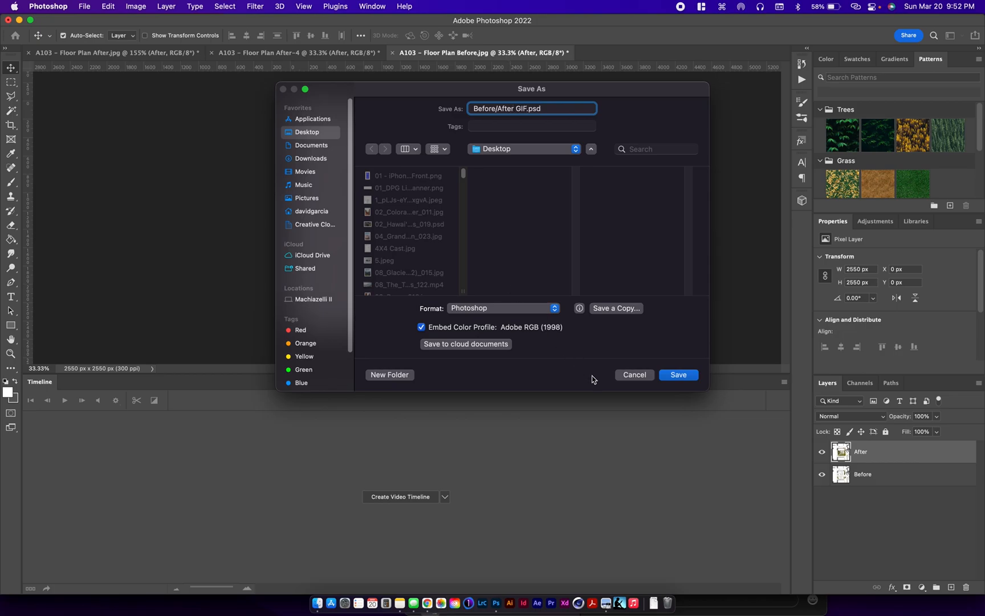
{"action": "mouse_move", "coordinate": [660, 388]}
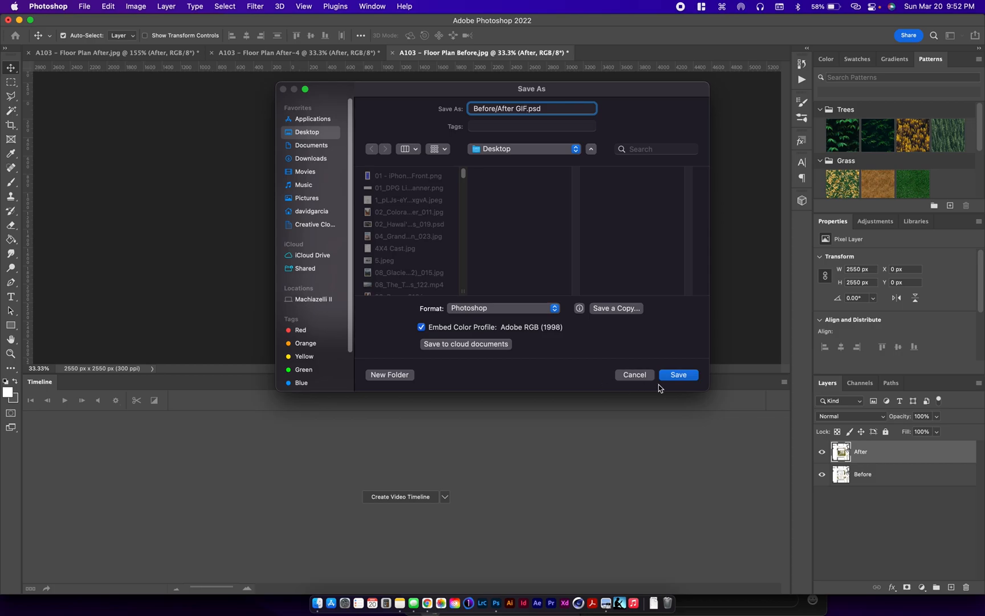
{"action": "left_click", "coordinate": [677, 374]}
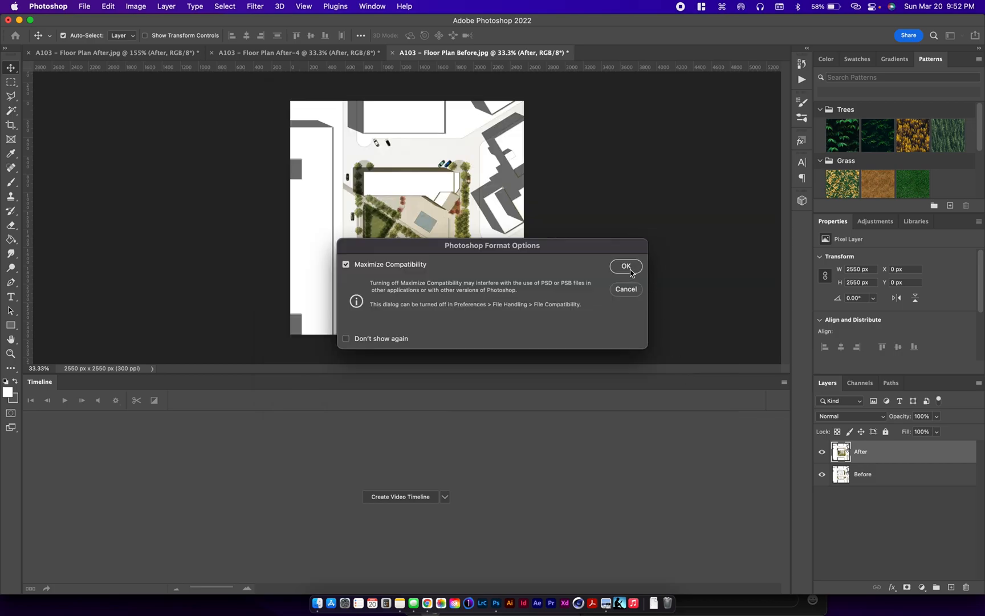
{"action": "left_click", "coordinate": [624, 265]}
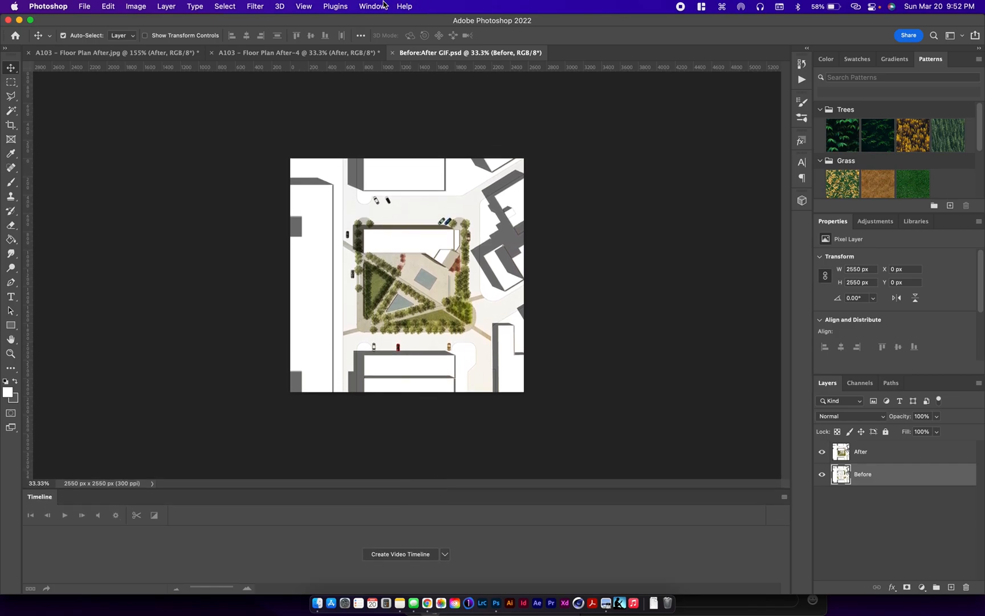
Create a video timeline with After and Before as separate tracks
{"action": "left_click", "coordinate": [370, 6]}
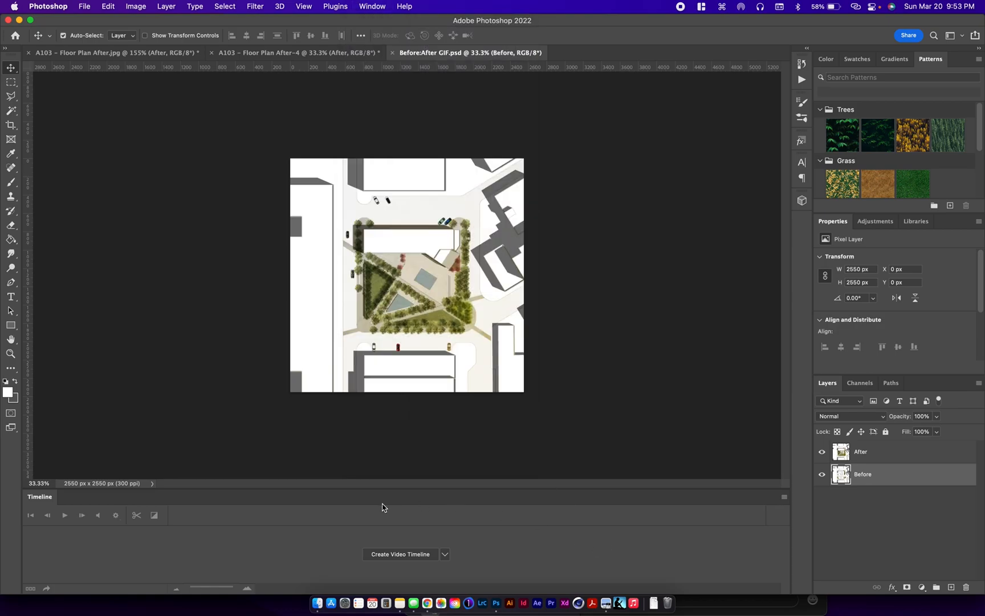
{"action": "left_click", "coordinate": [444, 553]}
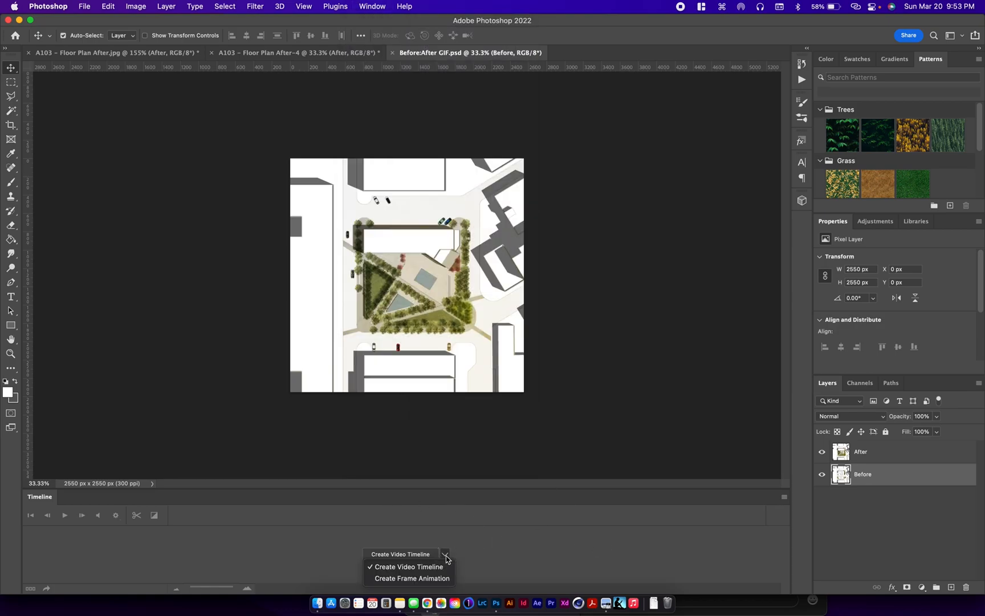
{"action": "mouse_move", "coordinate": [435, 587]}
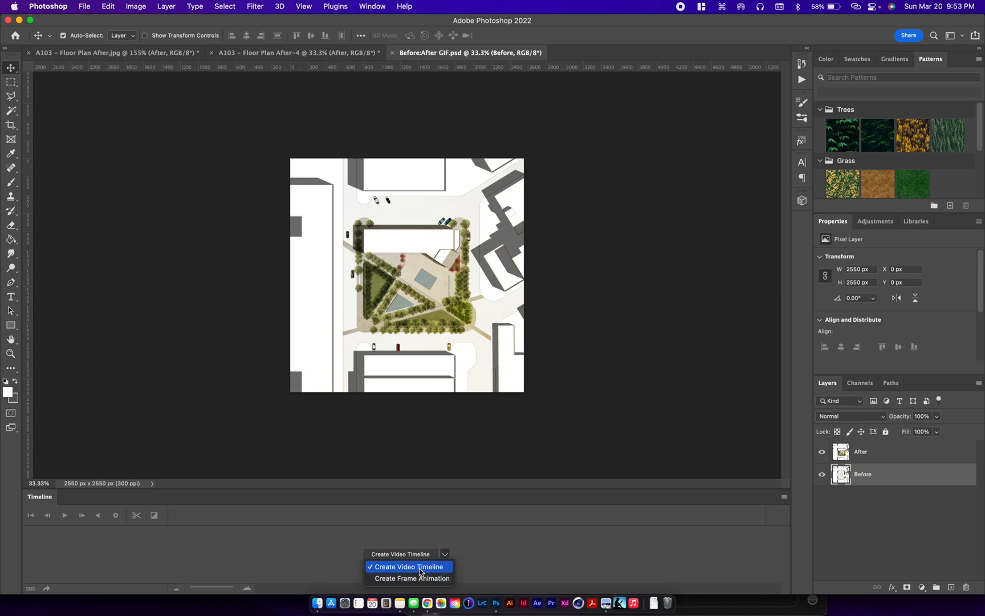
{"action": "left_click", "coordinate": [400, 553]}
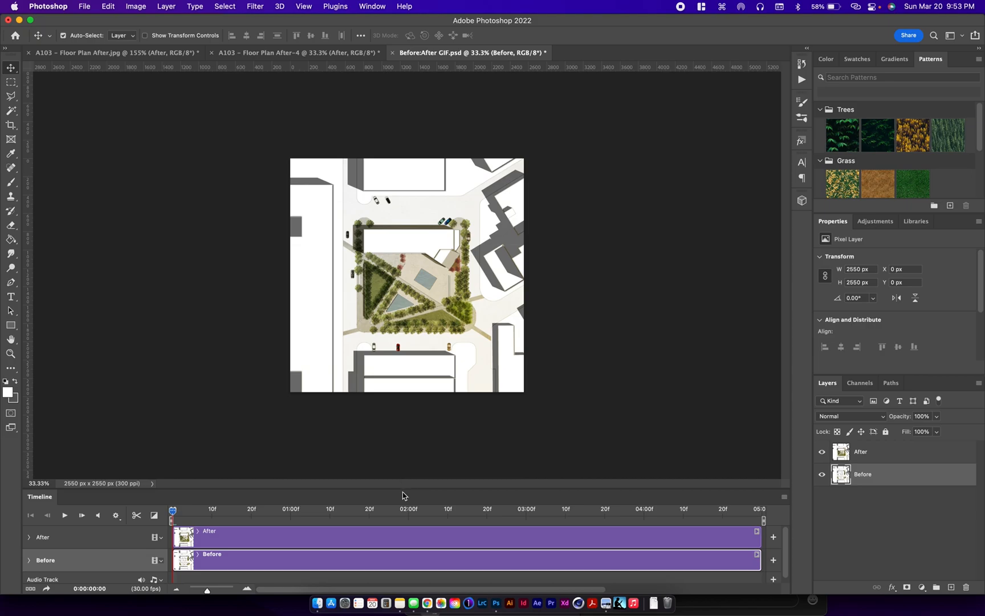
{"action": "mouse_move", "coordinate": [405, 481]}
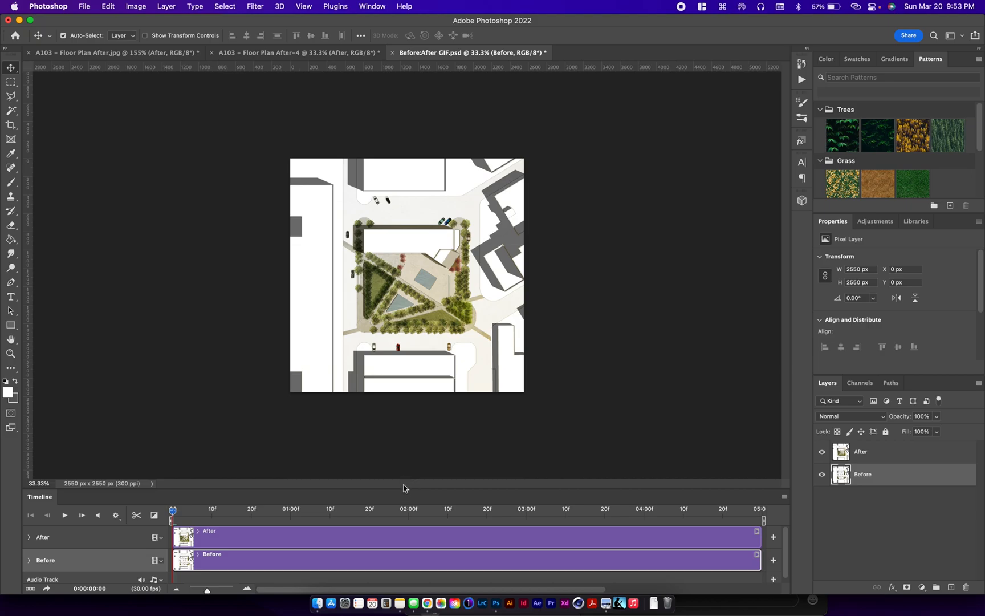
{"action": "mouse_move", "coordinate": [402, 505]}
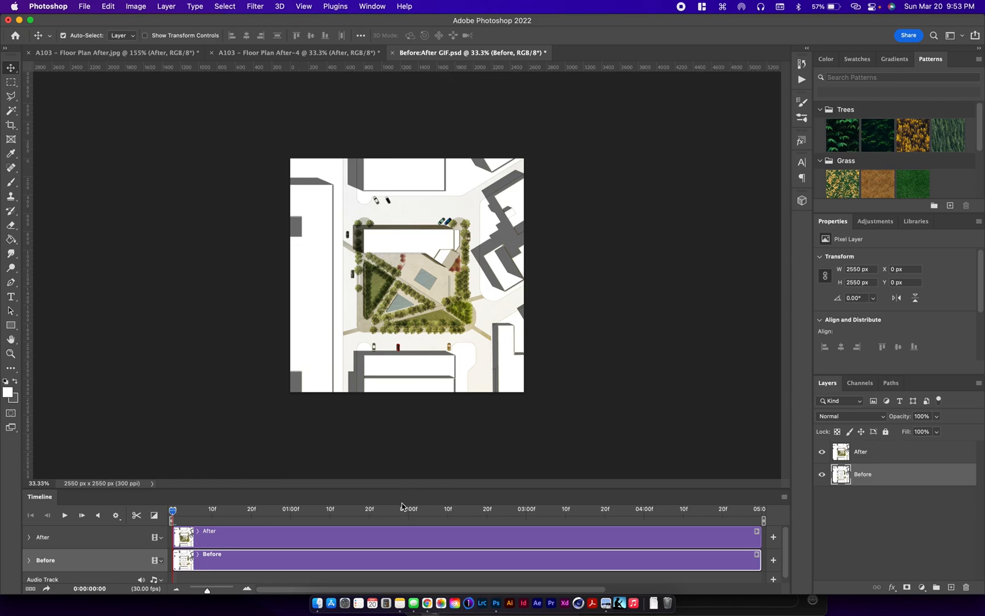
{"action": "mouse_move", "coordinate": [532, 543]}
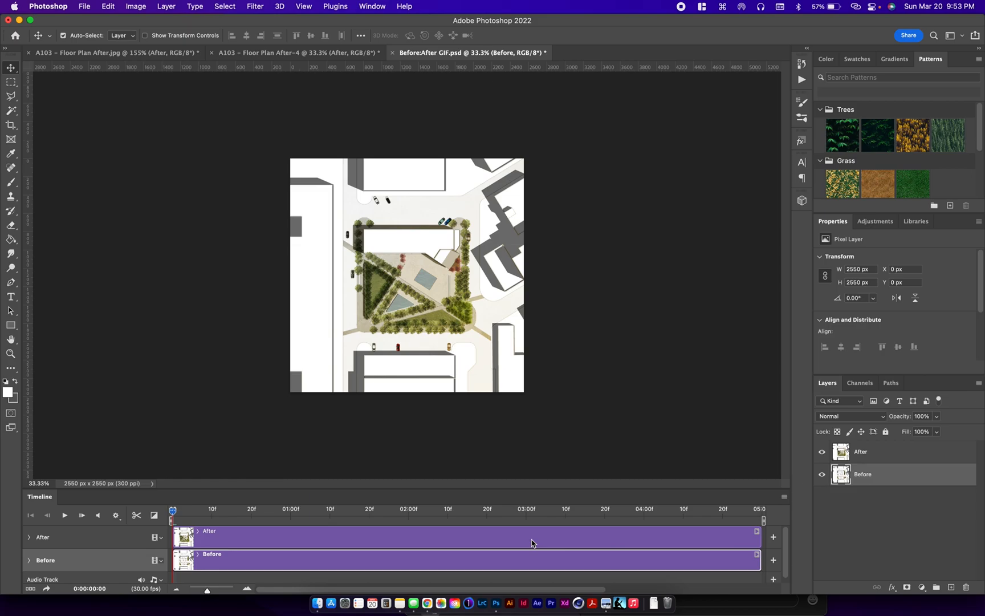
{"action": "mouse_move", "coordinate": [551, 548]}
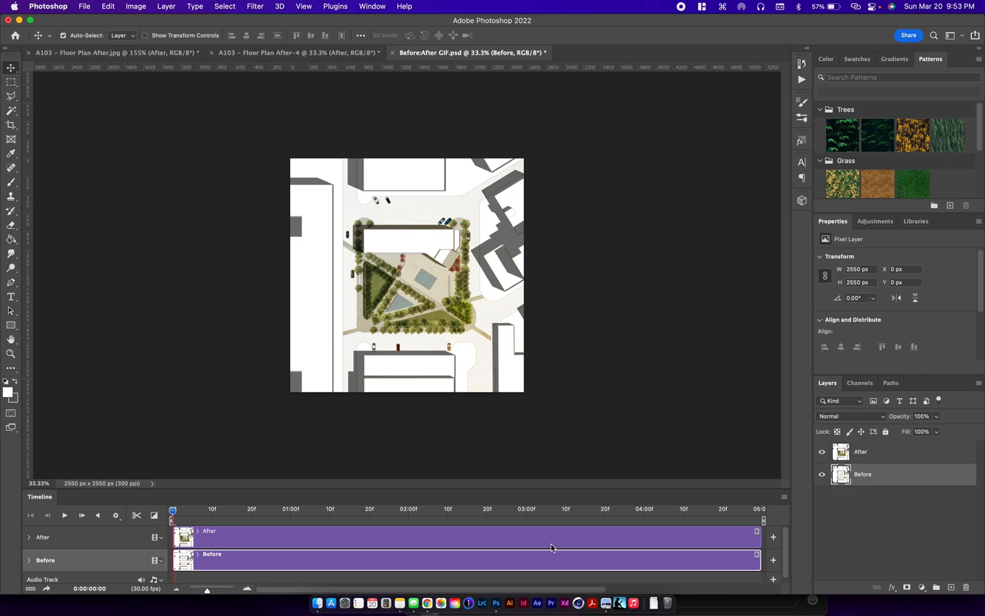
{"action": "mouse_move", "coordinate": [365, 547]}
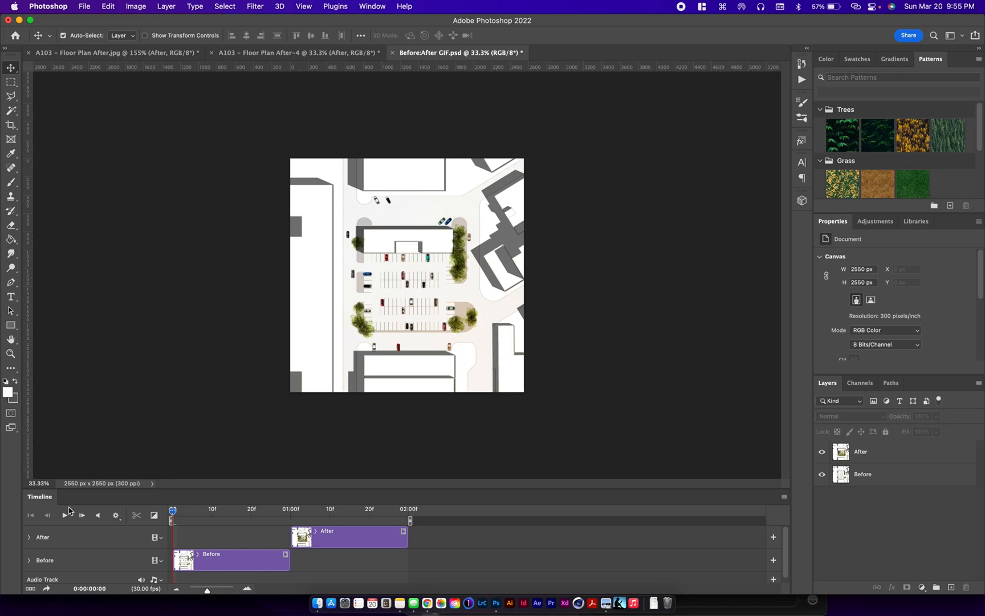
Start playback of the trimmed Before-then-After sequence
{"action": "left_click", "coordinate": [66, 514]}
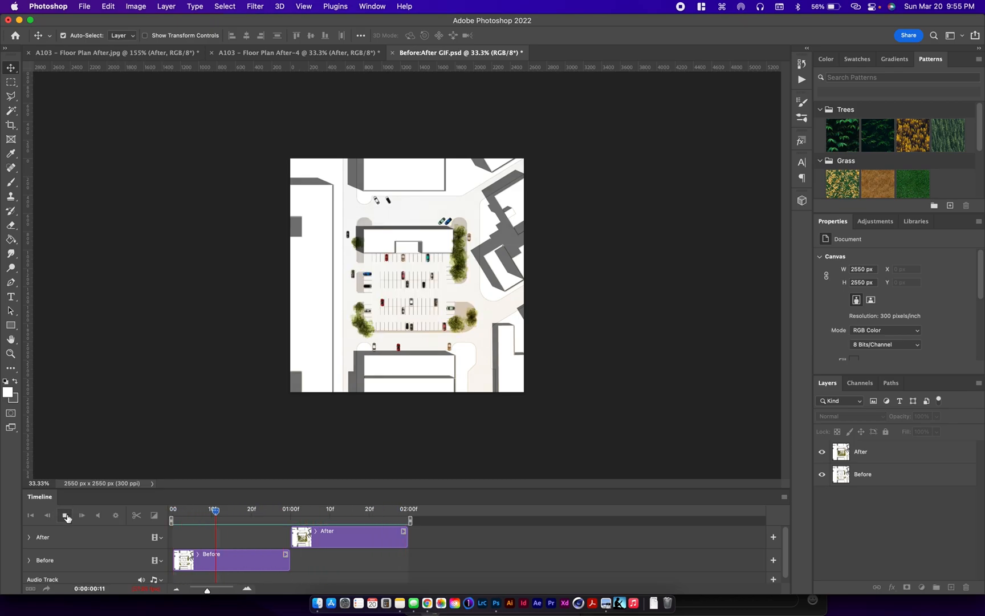
Play the animation through, then step frame by frame into the landscaped-plaza part
{"action": "left_click", "coordinate": [66, 516]}
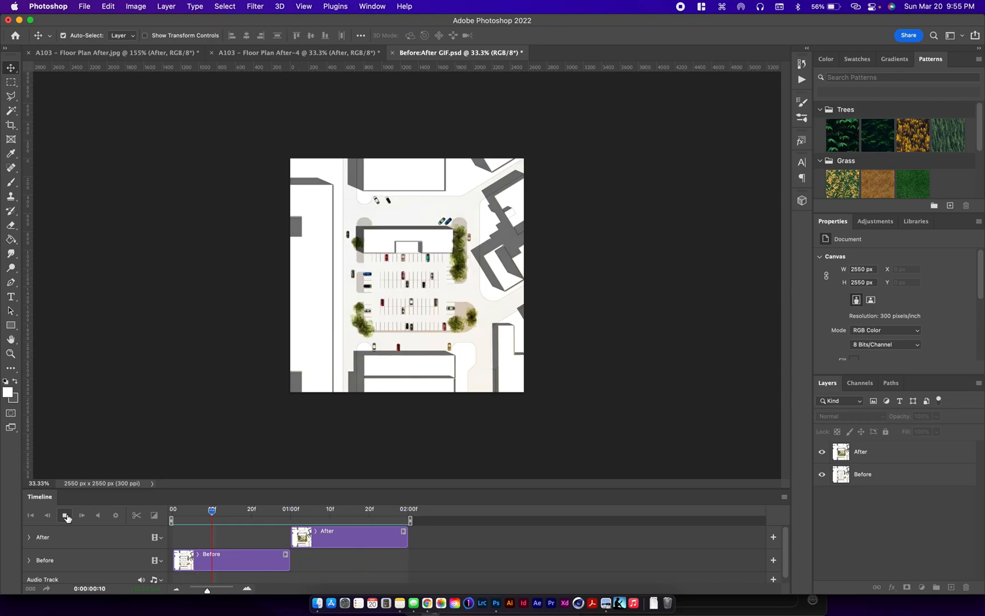
{"action": "left_click", "coordinate": [66, 514]}
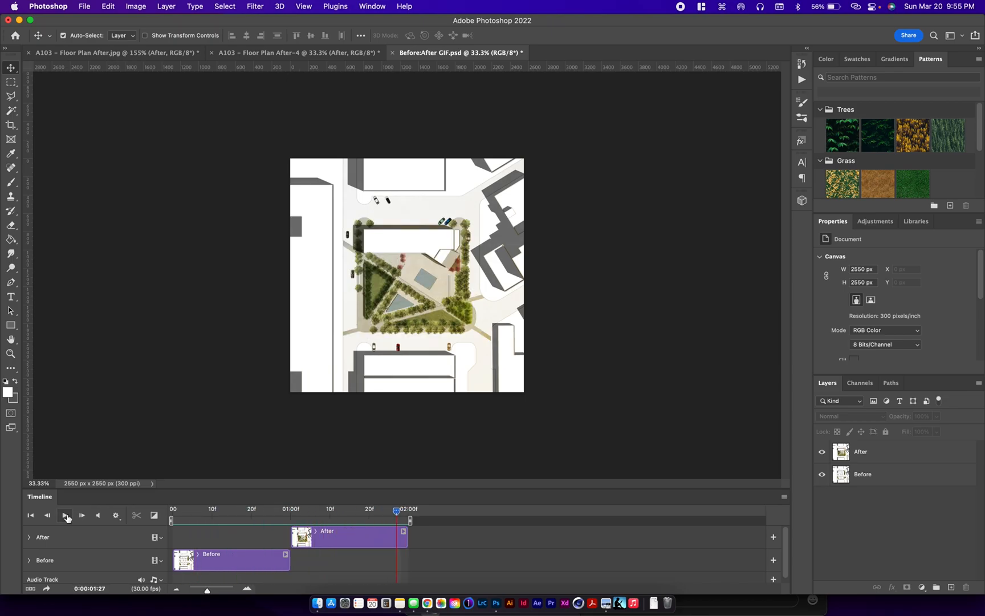
{"action": "left_click", "coordinate": [115, 515]}
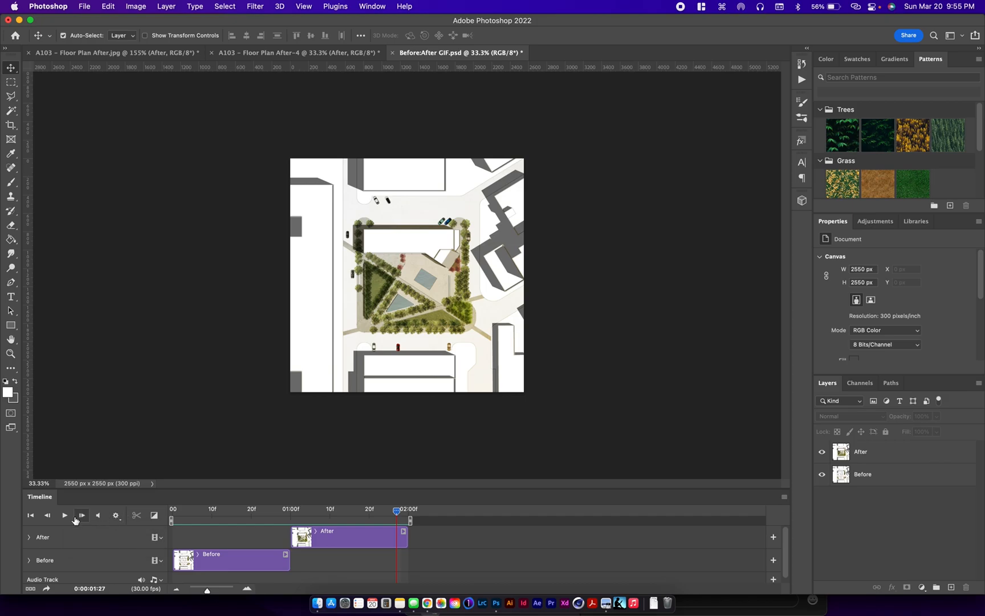
{"action": "left_click", "coordinate": [64, 516]}
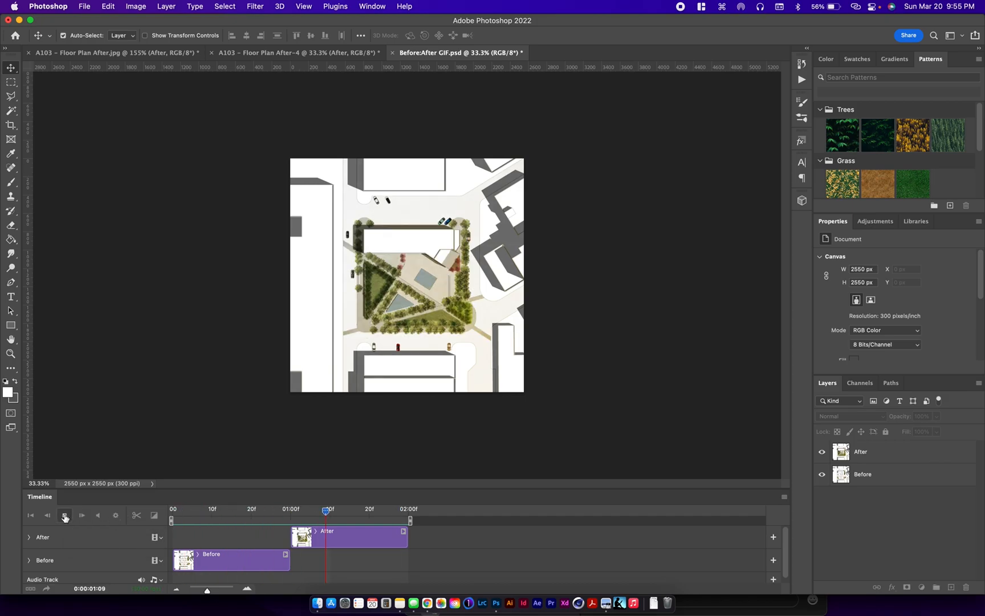
{"action": "left_click", "coordinate": [65, 515]}
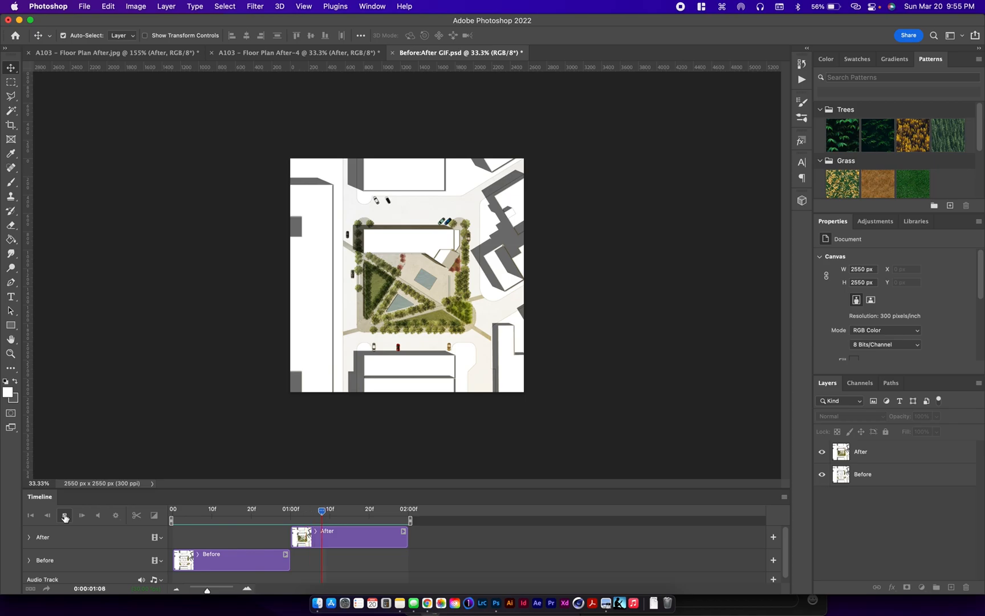
{"action": "left_click", "coordinate": [65, 516]}
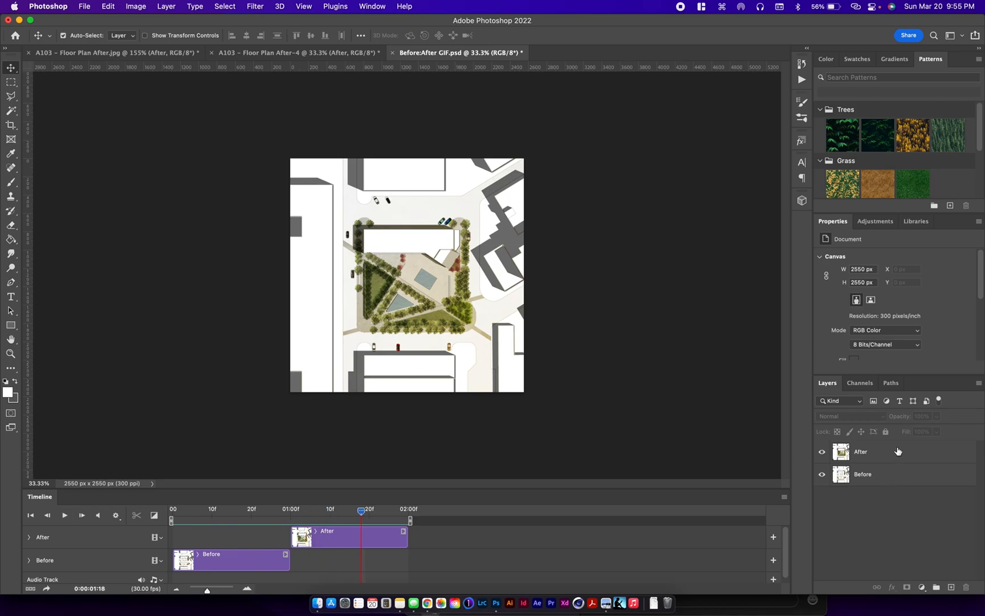
Select the After layer and head to the File menu for exporting
{"action": "left_click", "coordinate": [859, 451]}
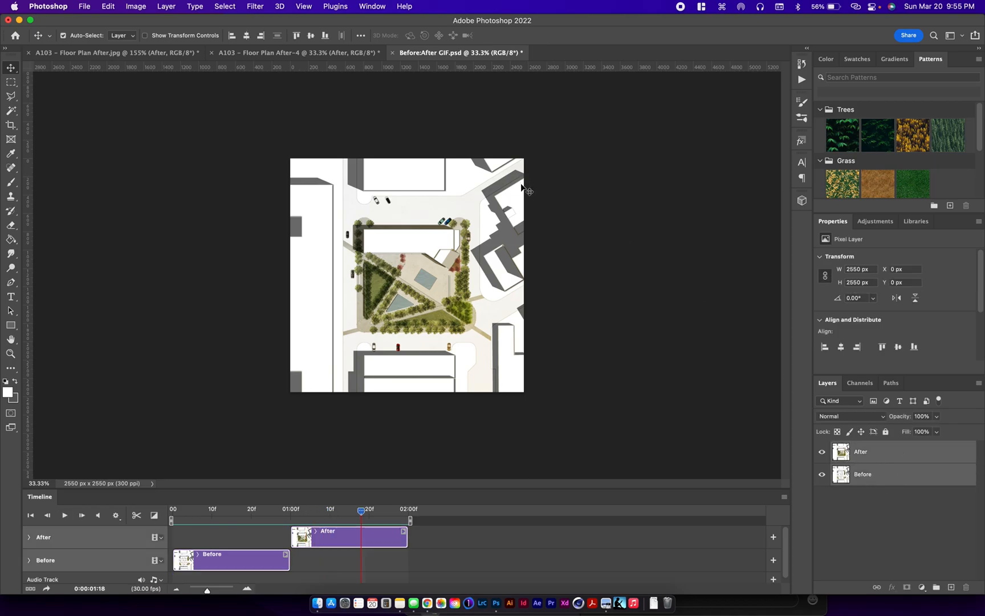
{"action": "left_click", "coordinate": [83, 7]}
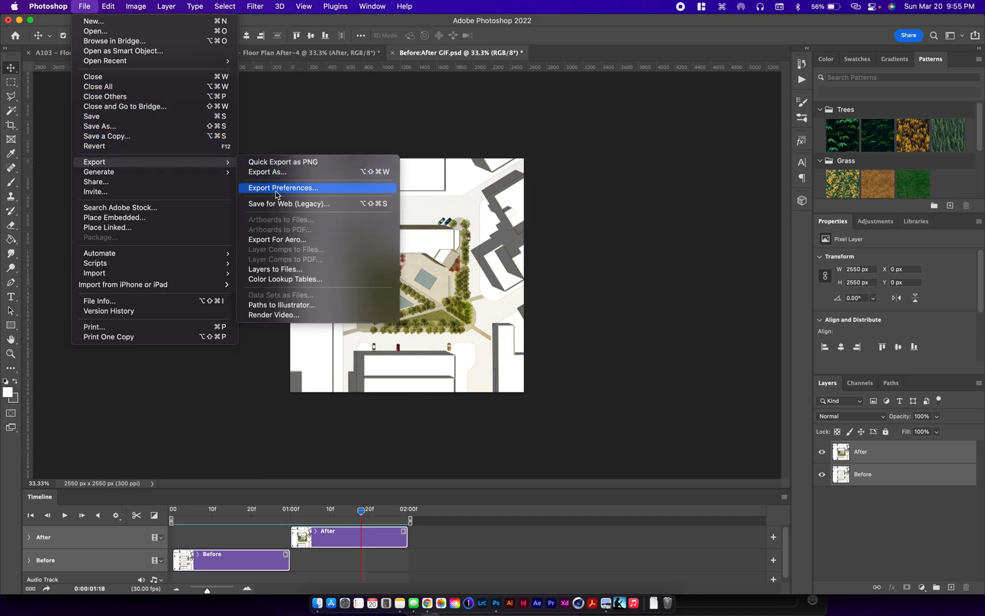
{"action": "mouse_move", "coordinate": [288, 204]}
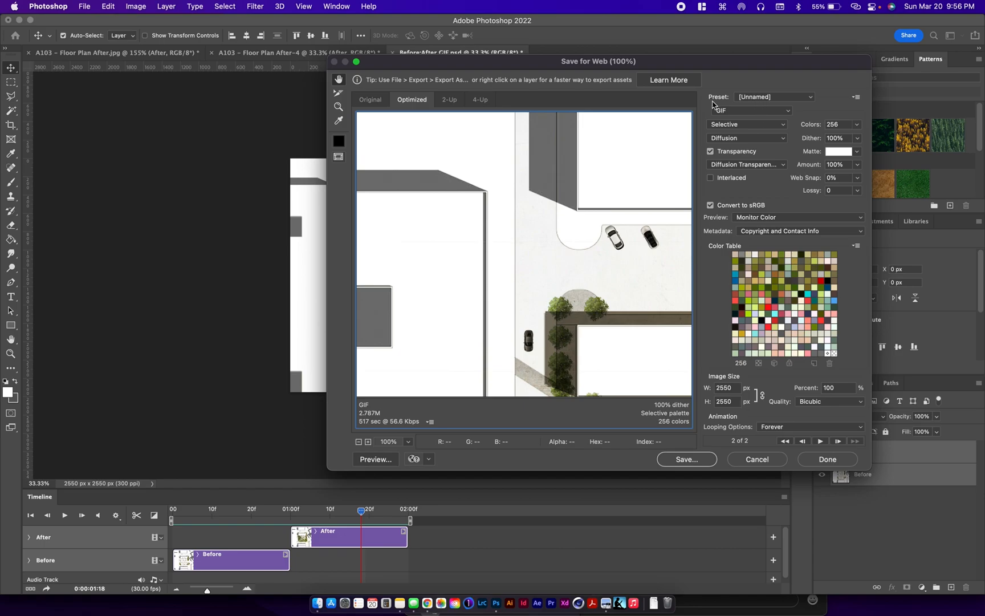
{"action": "mouse_move", "coordinate": [748, 132]}
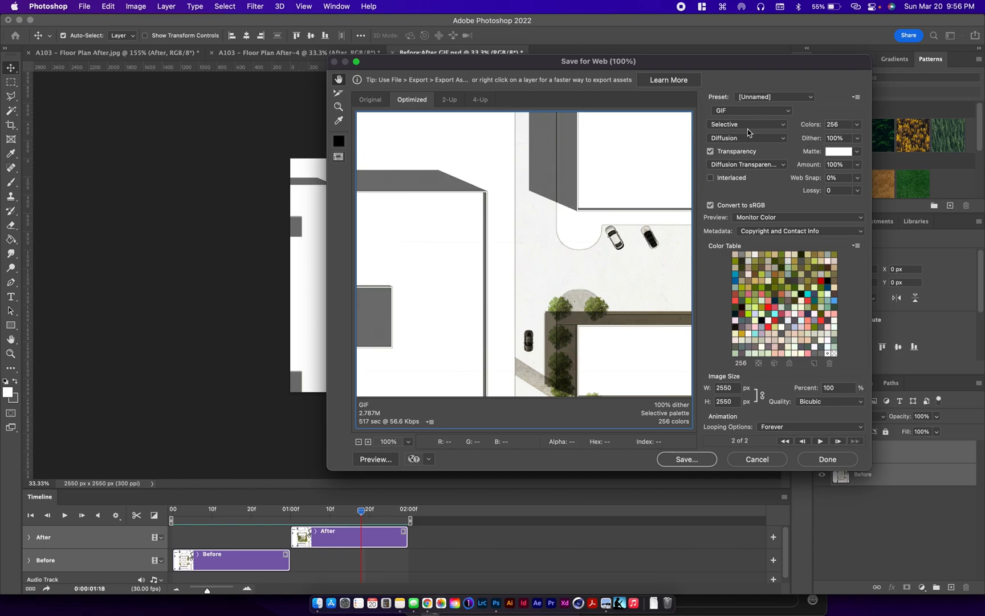
{"action": "mouse_move", "coordinate": [814, 97]}
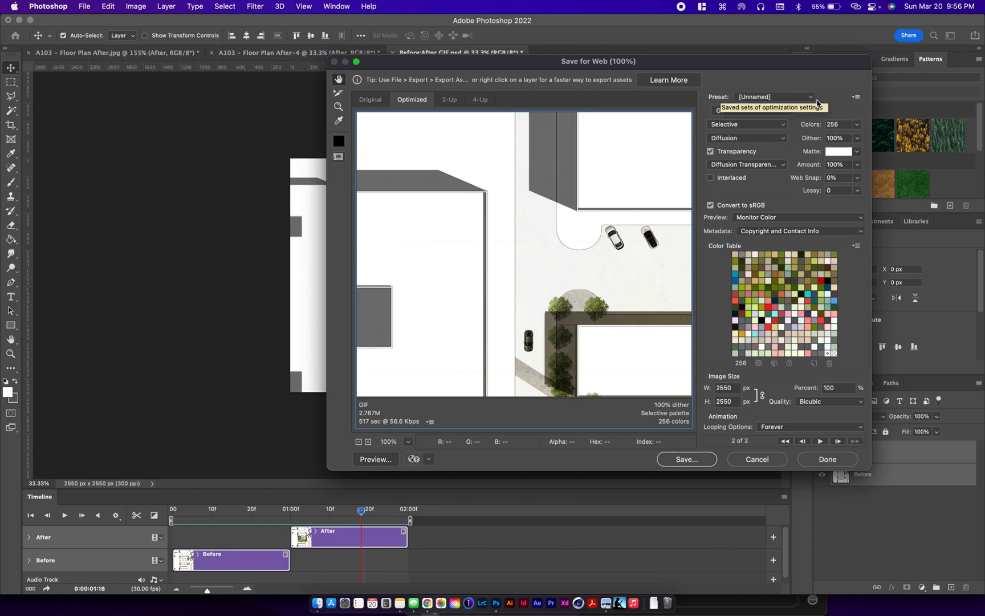
{"action": "mouse_move", "coordinate": [796, 81]}
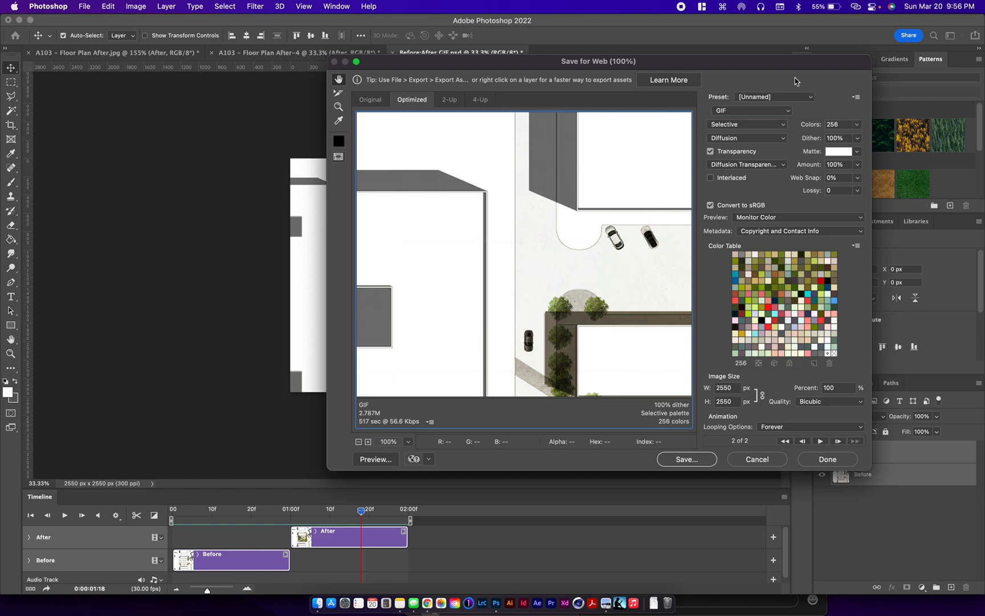
{"action": "mouse_move", "coordinate": [763, 391]}
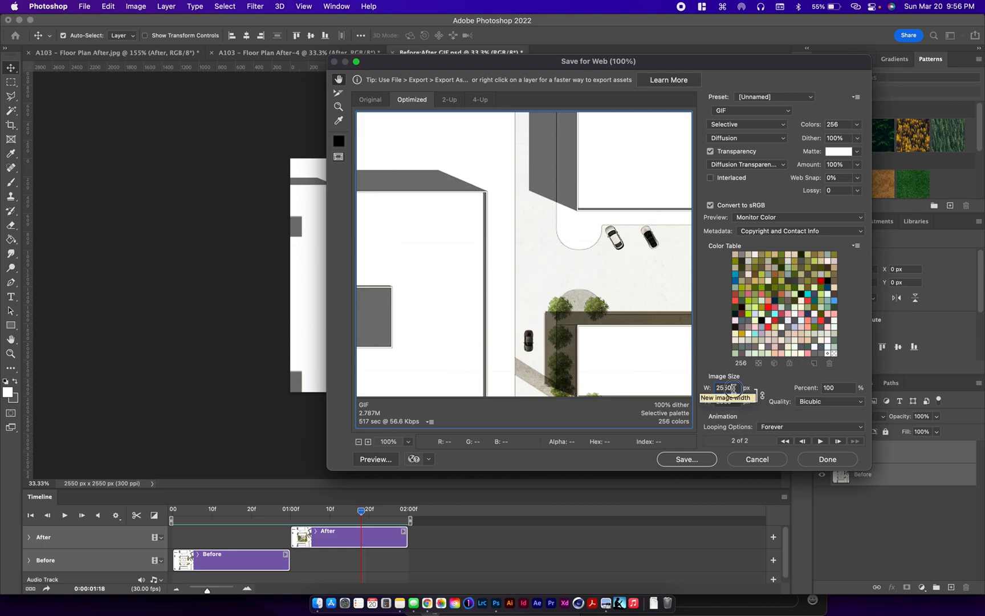
Export a 720-px-wide GIF that loops forever, saved to the Desktop
{"action": "type", "text": "72"}
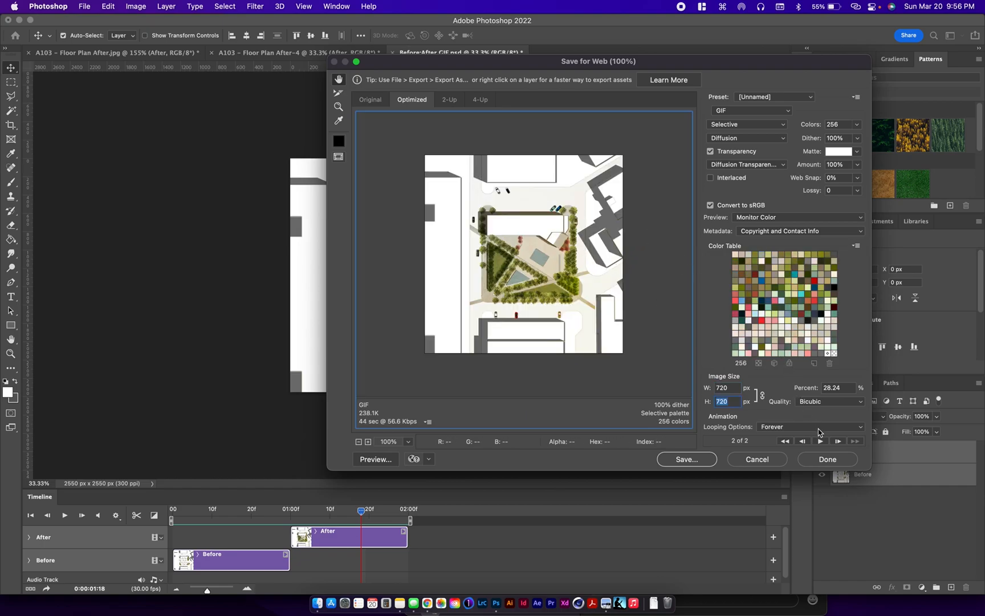
{"action": "mouse_move", "coordinate": [810, 429]}
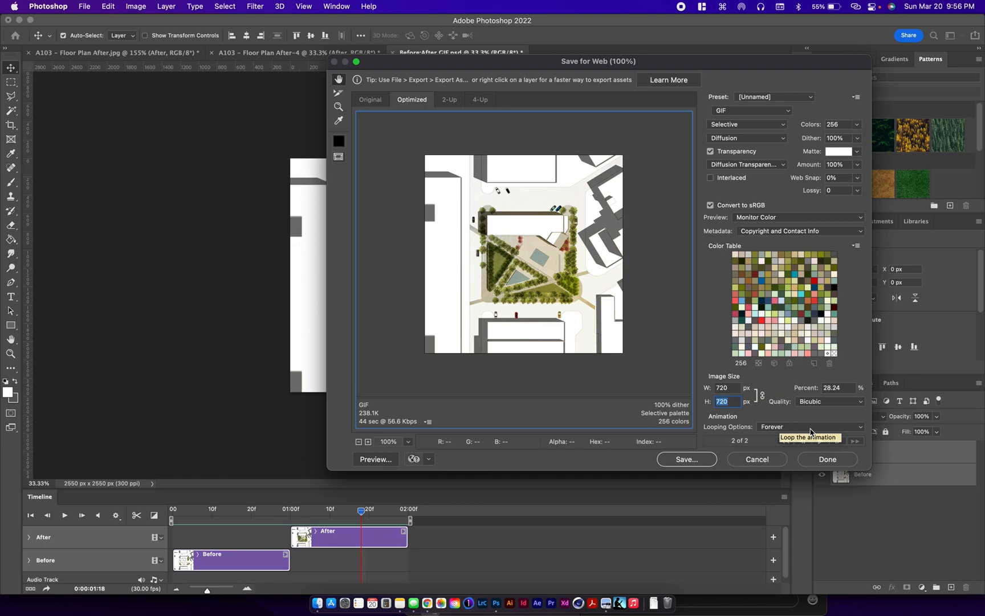
{"action": "mouse_move", "coordinate": [688, 285]}
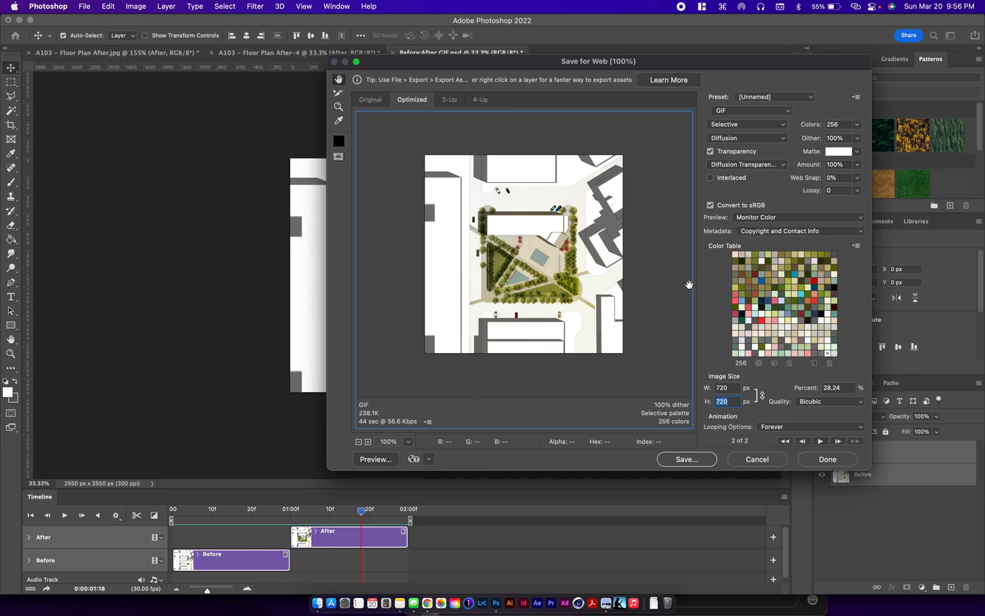
{"action": "mouse_move", "coordinate": [736, 120]}
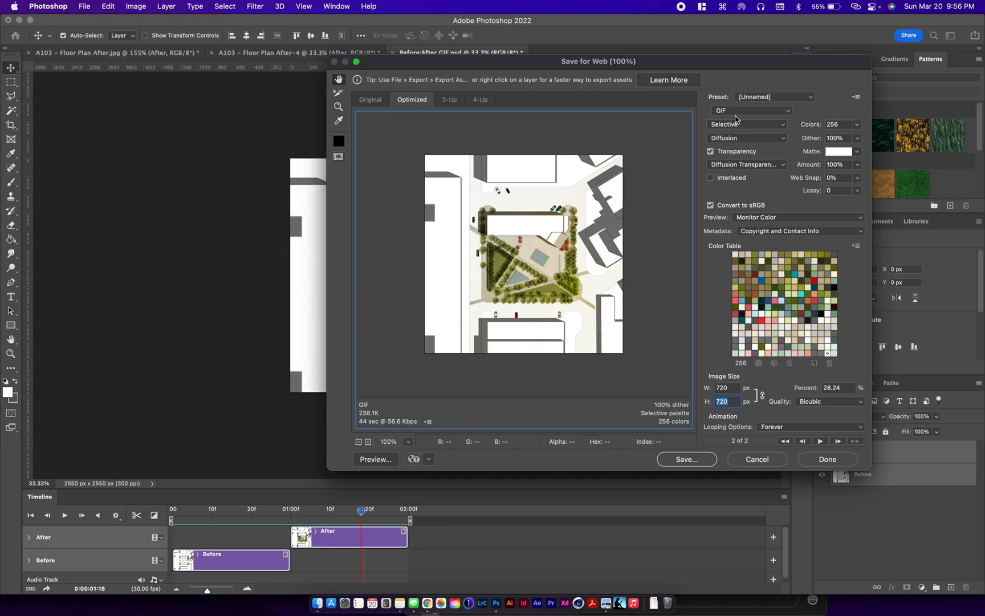
{"action": "left_click", "coordinate": [750, 111]}
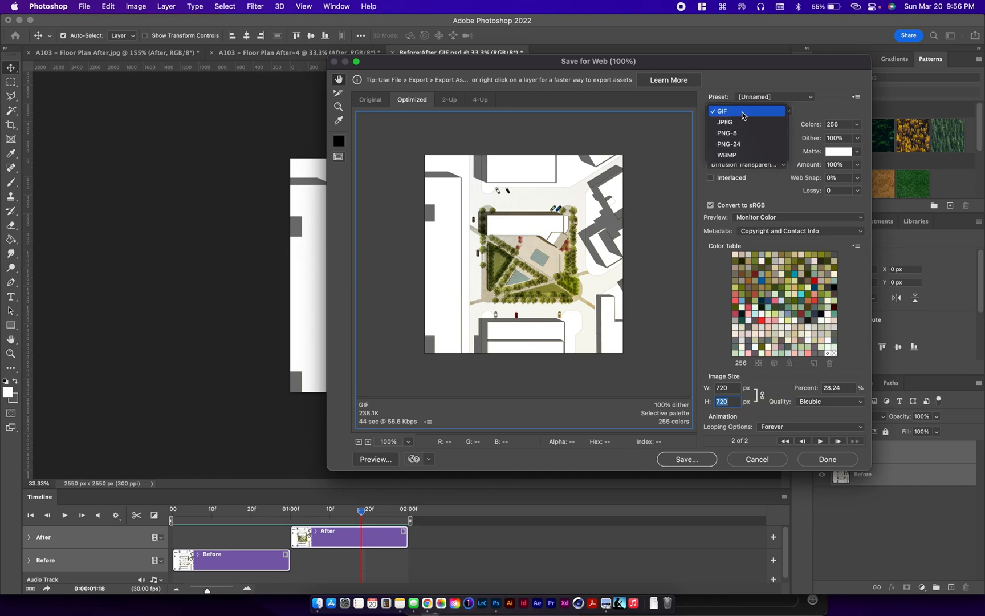
{"action": "left_click", "coordinate": [721, 110]}
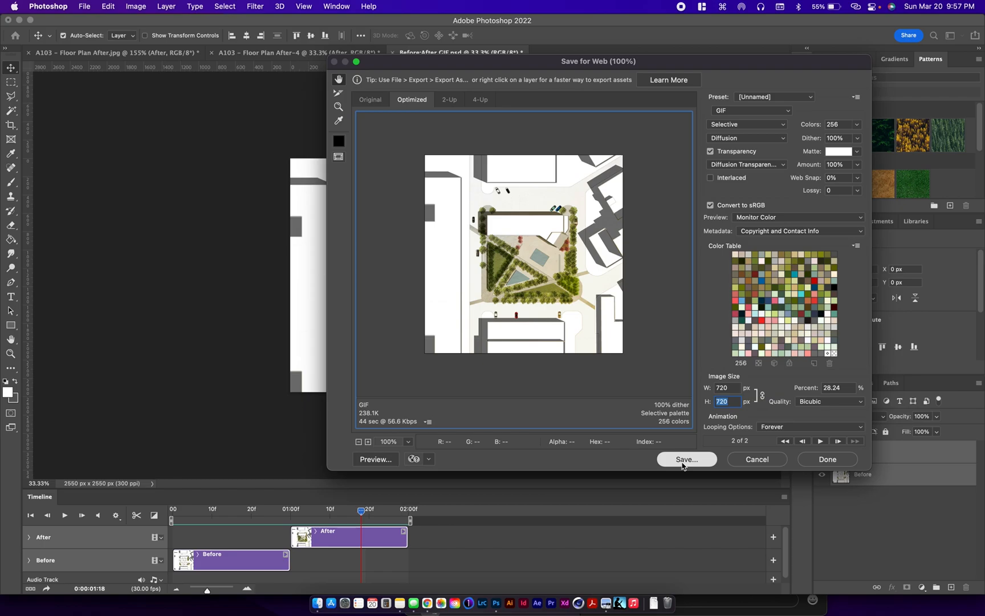
{"action": "left_click", "coordinate": [686, 458]}
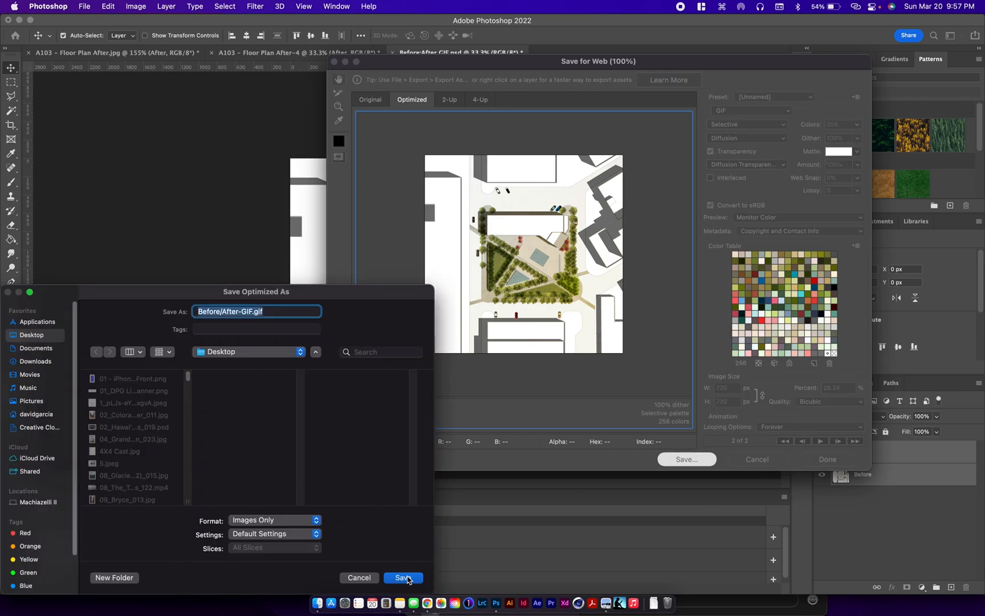
{"action": "left_click", "coordinate": [402, 577]}
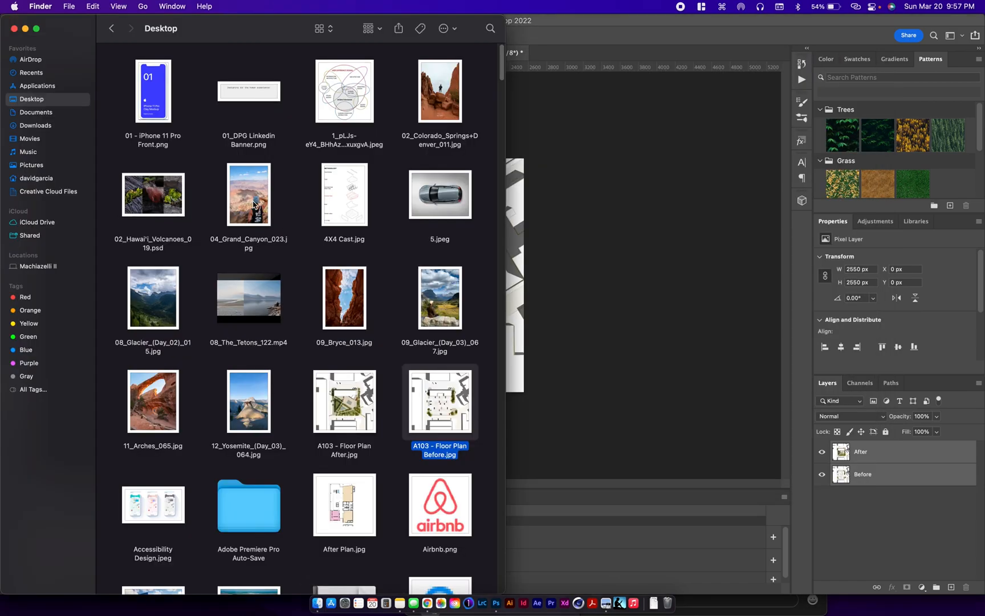
Sort the Desktop by date created and open the new GIF in Google Chrome
{"action": "right_click", "coordinate": [255, 203]}
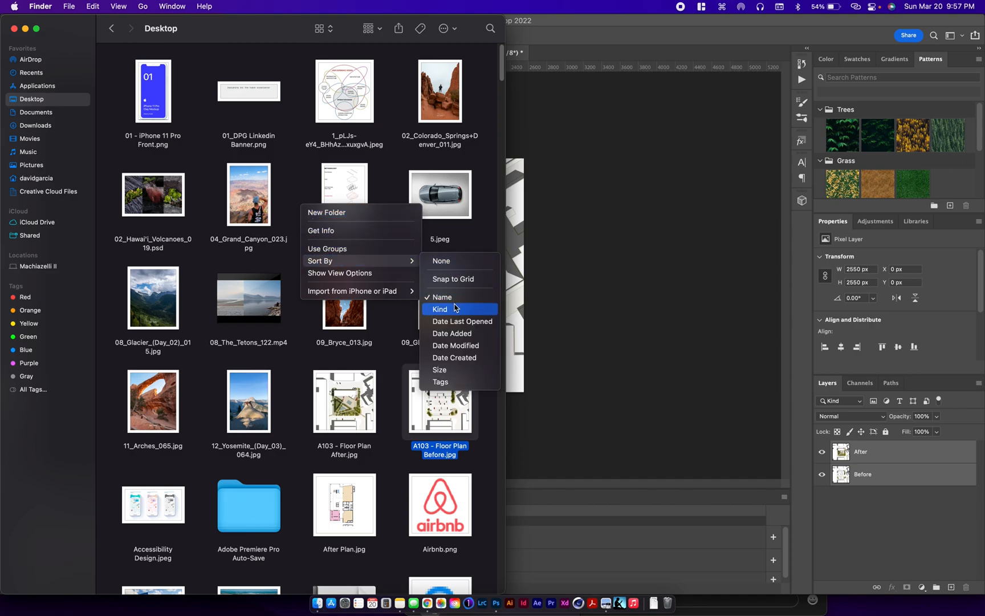
{"action": "mouse_move", "coordinate": [454, 356]}
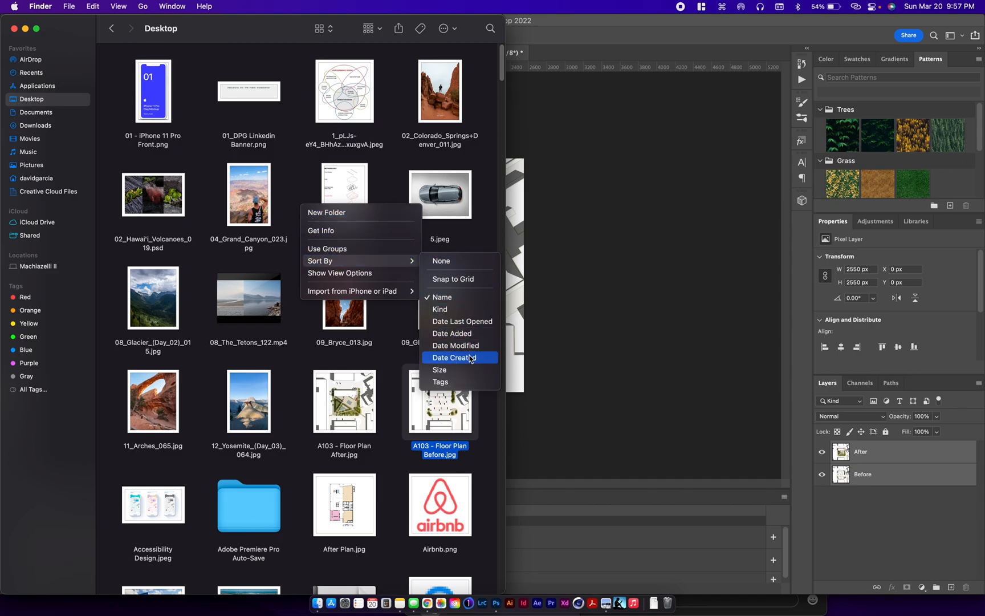
{"action": "left_click", "coordinate": [455, 358]}
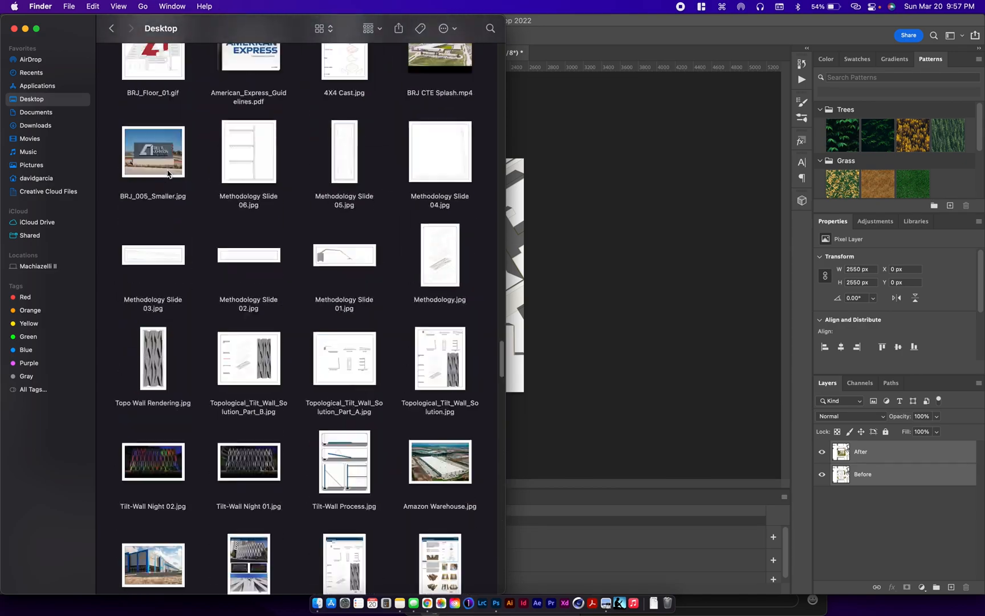
{"action": "right_click", "coordinate": [152, 91]}
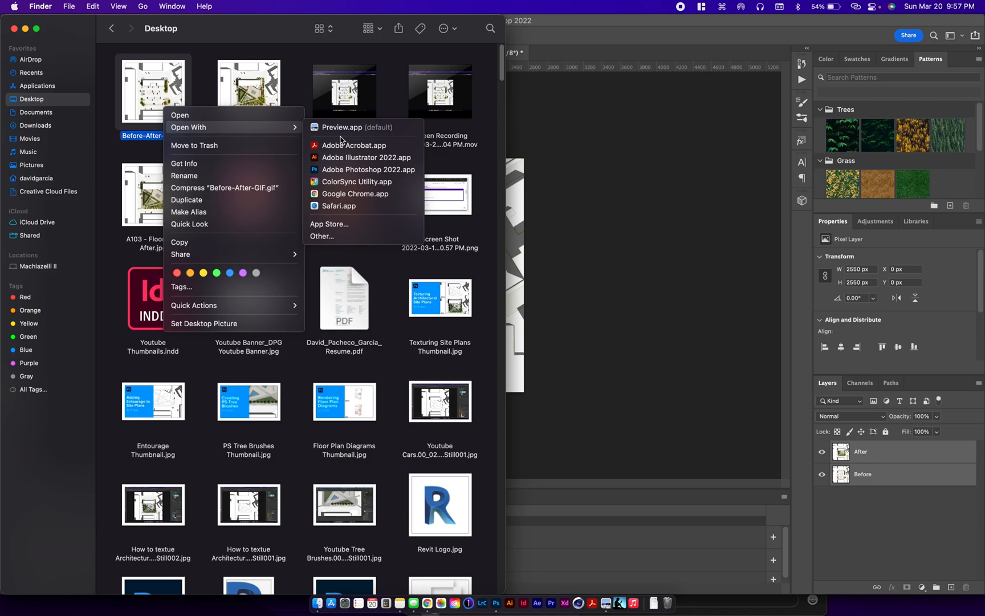
{"action": "mouse_move", "coordinate": [354, 194]}
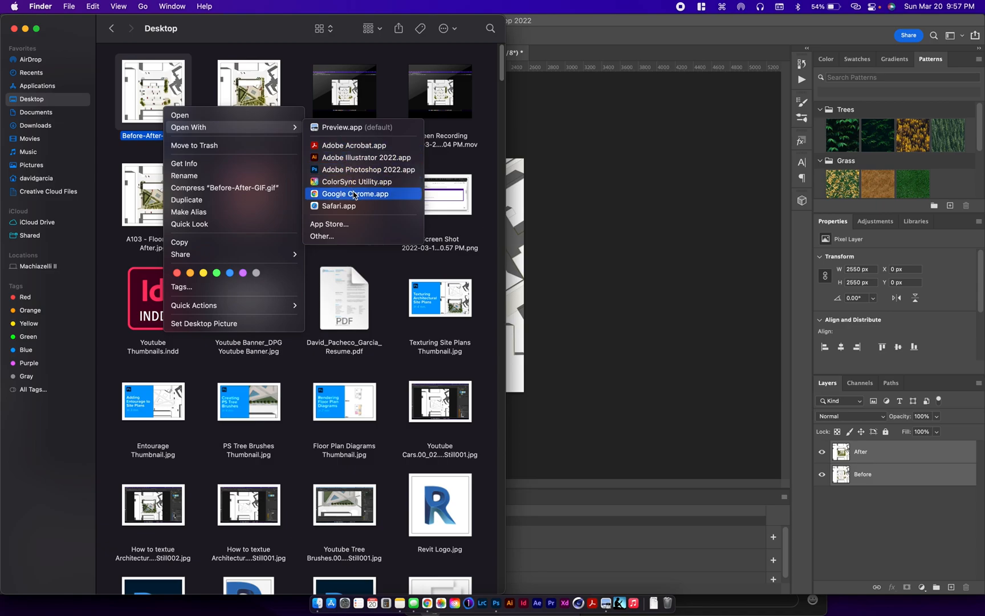
{"action": "left_click", "coordinate": [356, 194]}
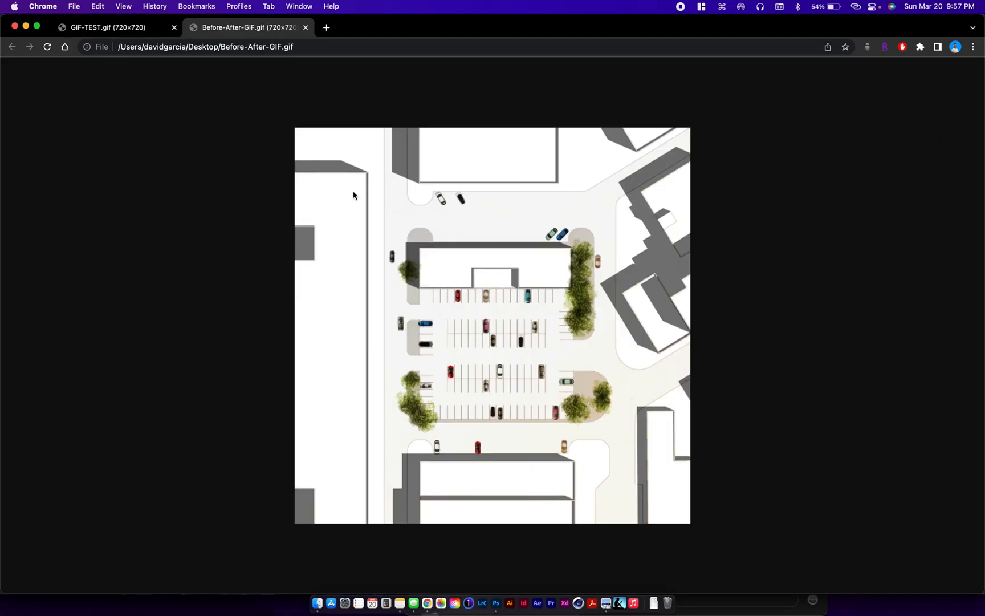